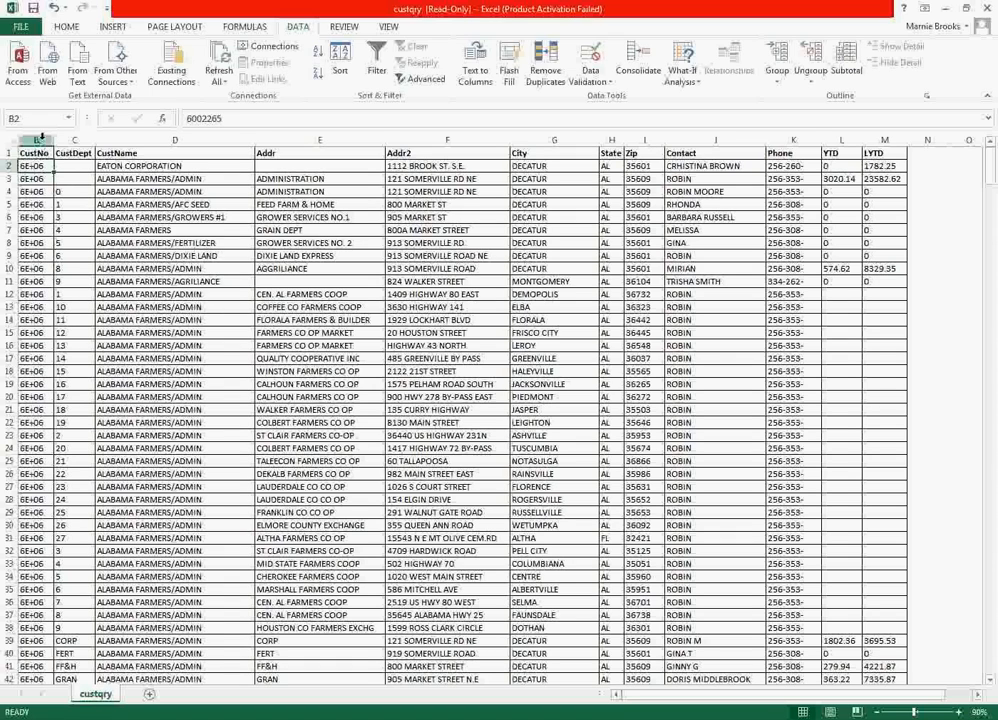
Step: Hide the CustNo, CustOrd and address columns so name sits directly before city
click(34, 152)
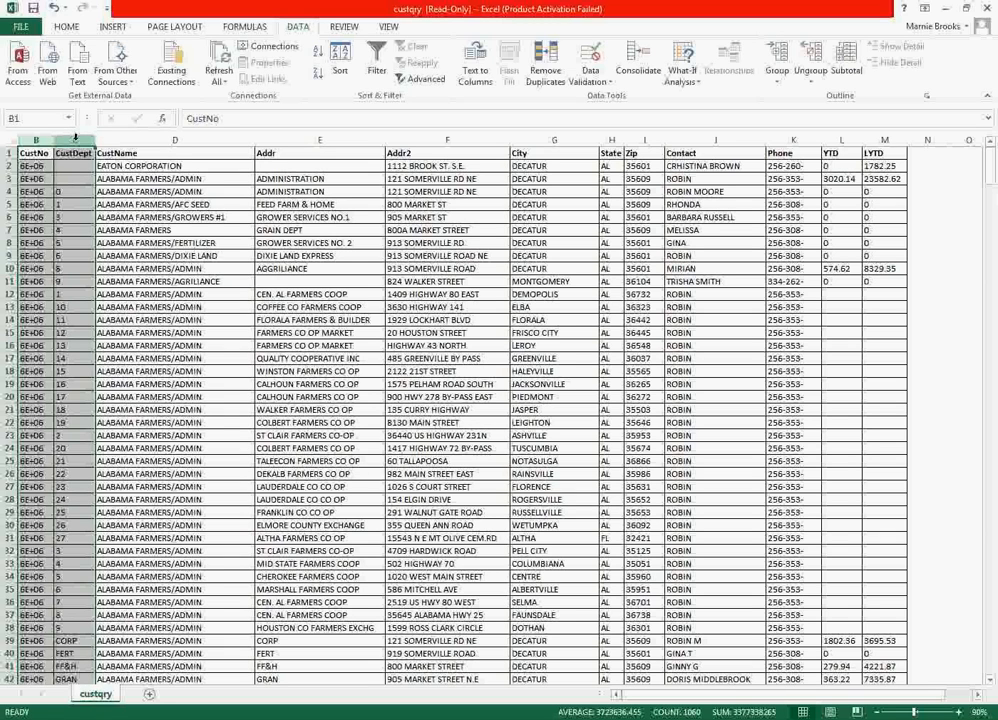
right_click(72, 140)
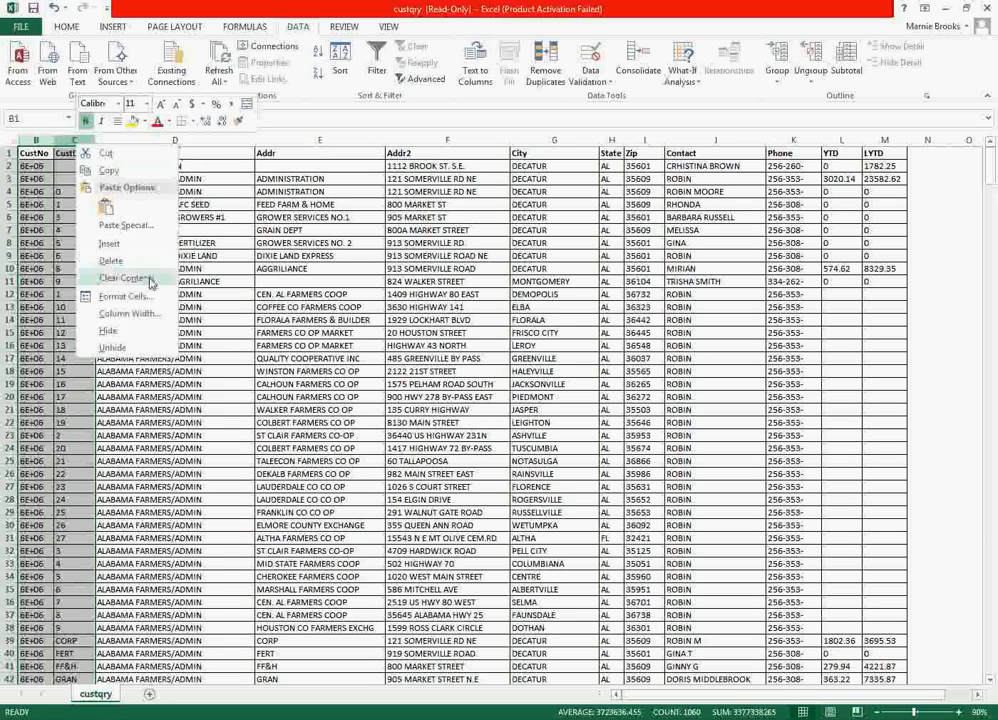
click(112, 260)
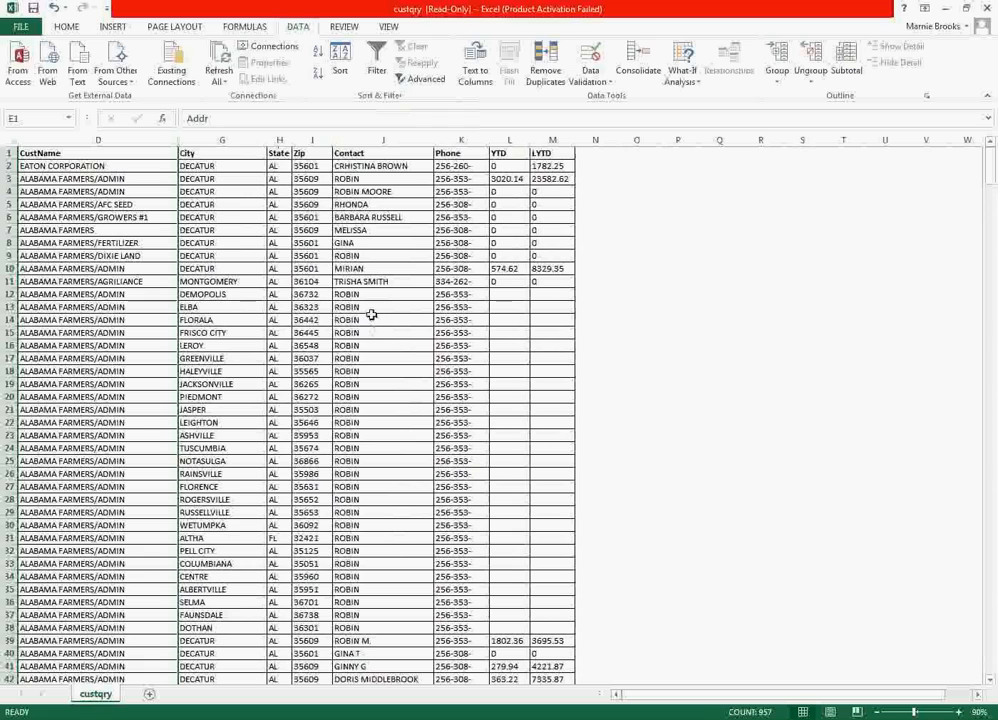
click(98, 140)
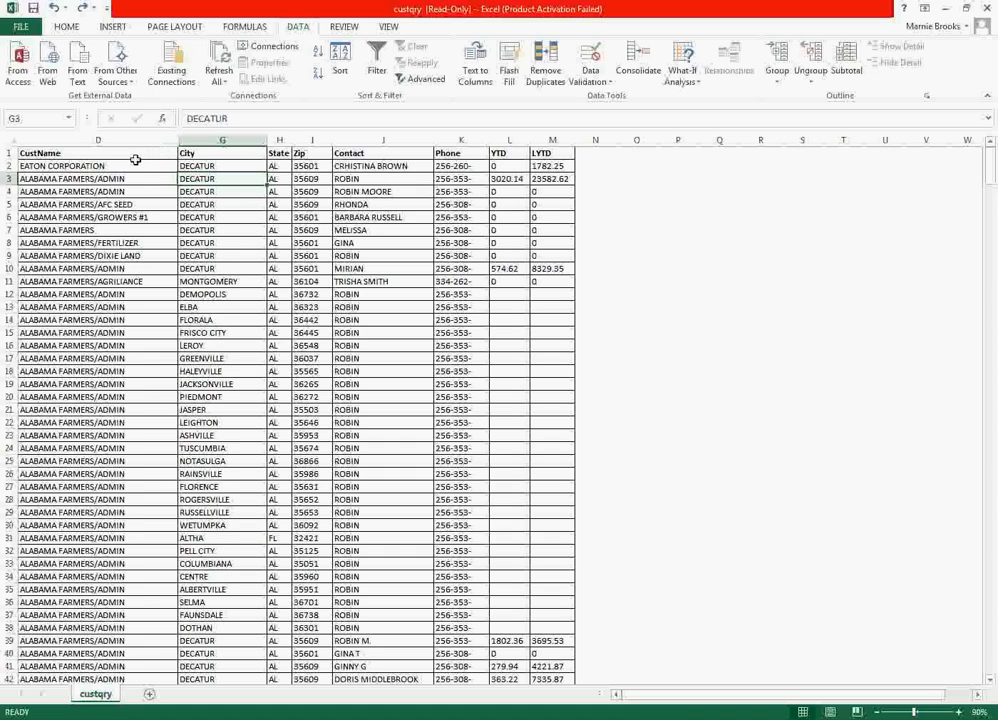
mouse_move(136, 178)
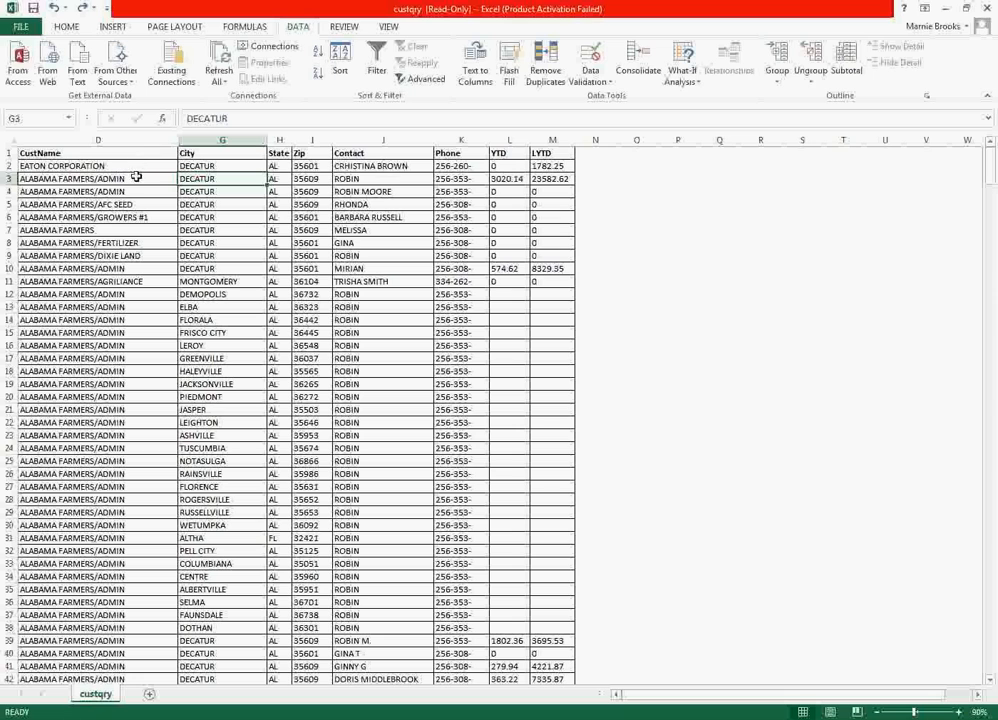
mouse_move(132, 198)
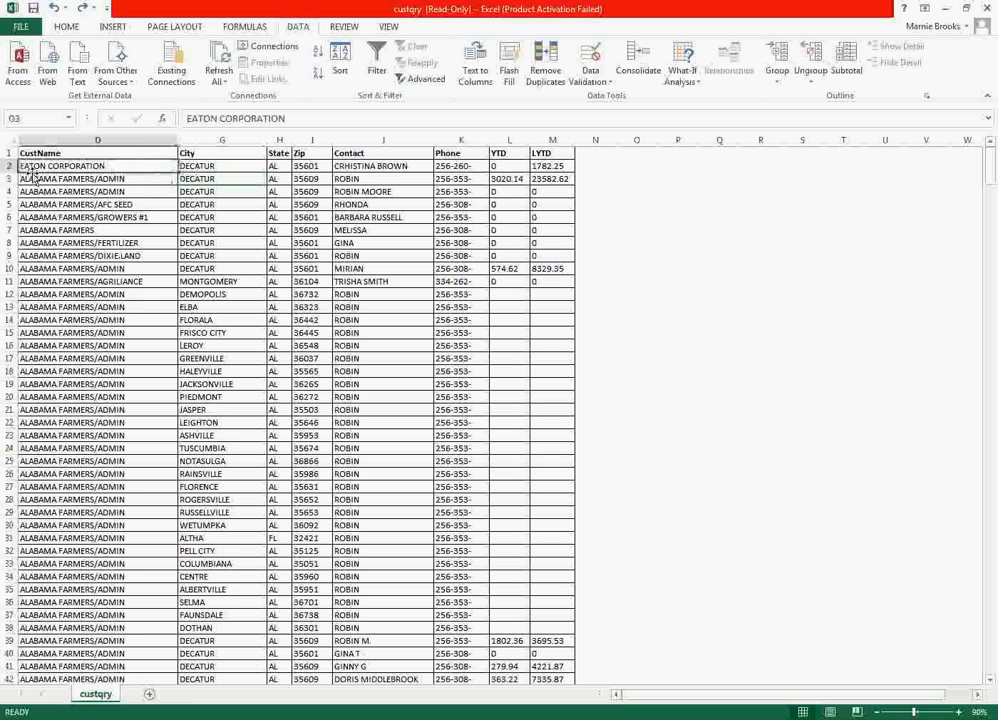
scroll(down, 3)
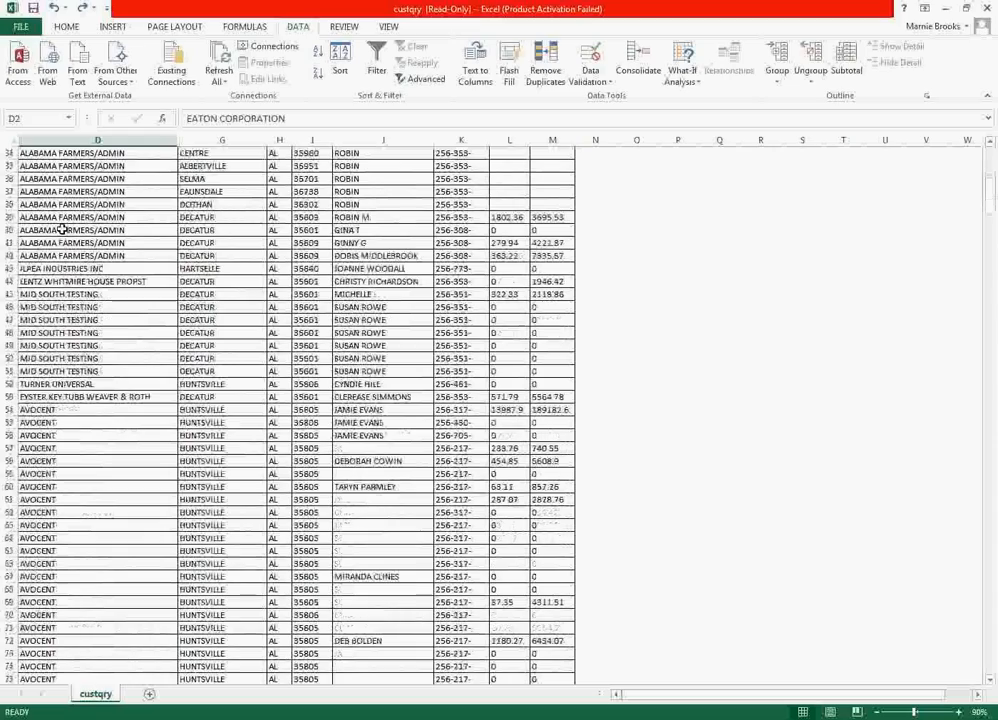
scroll(down, 3)
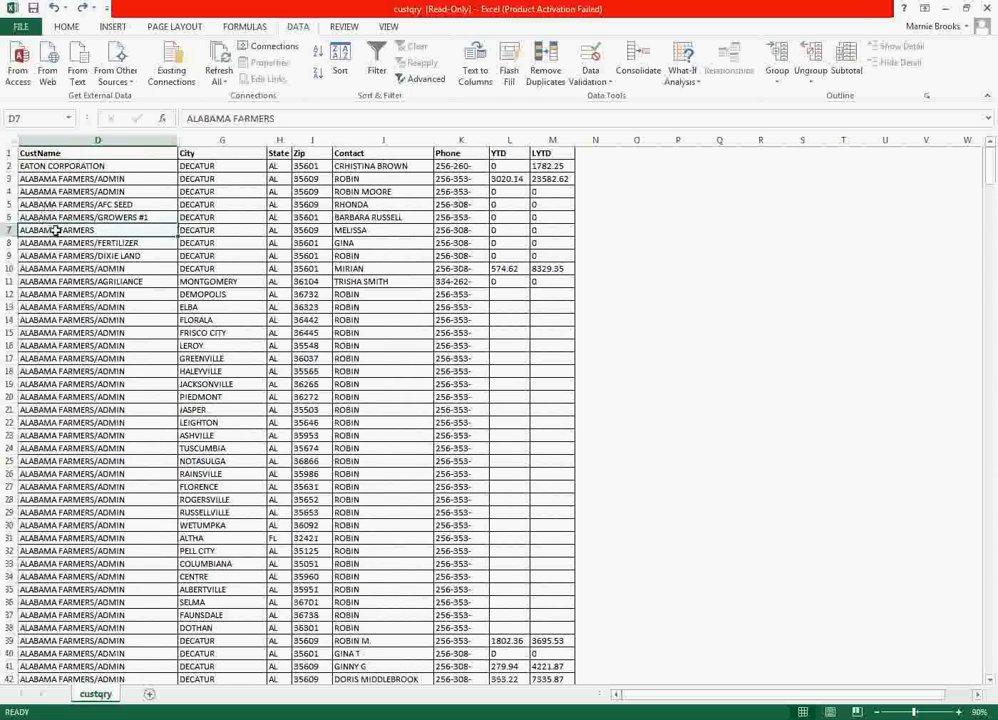
mouse_move(70, 160)
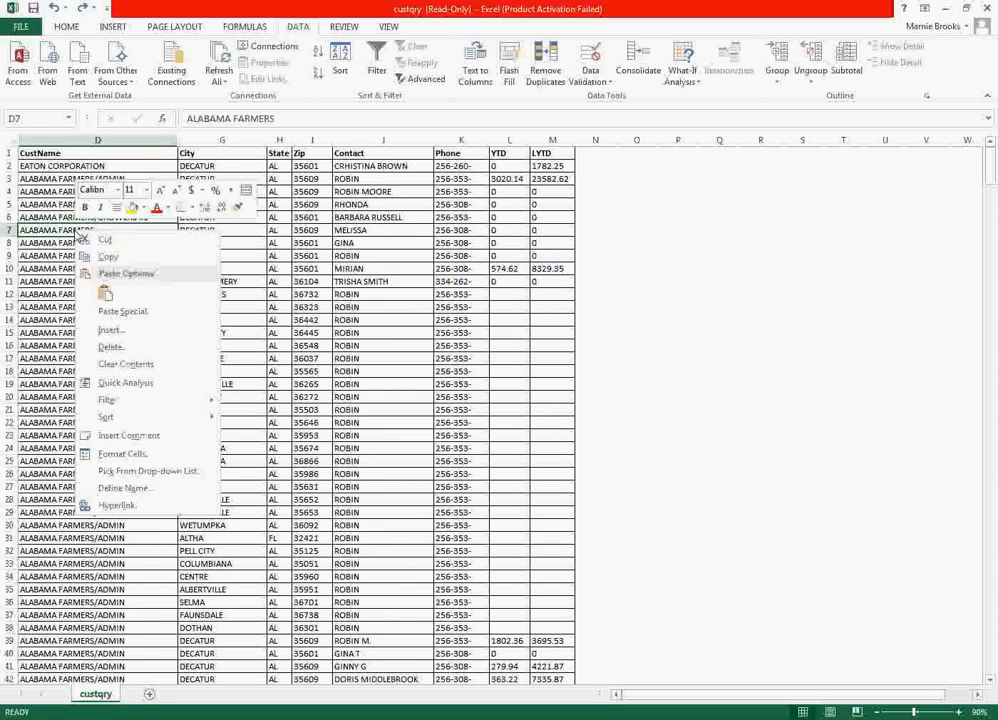
mouse_move(144, 330)
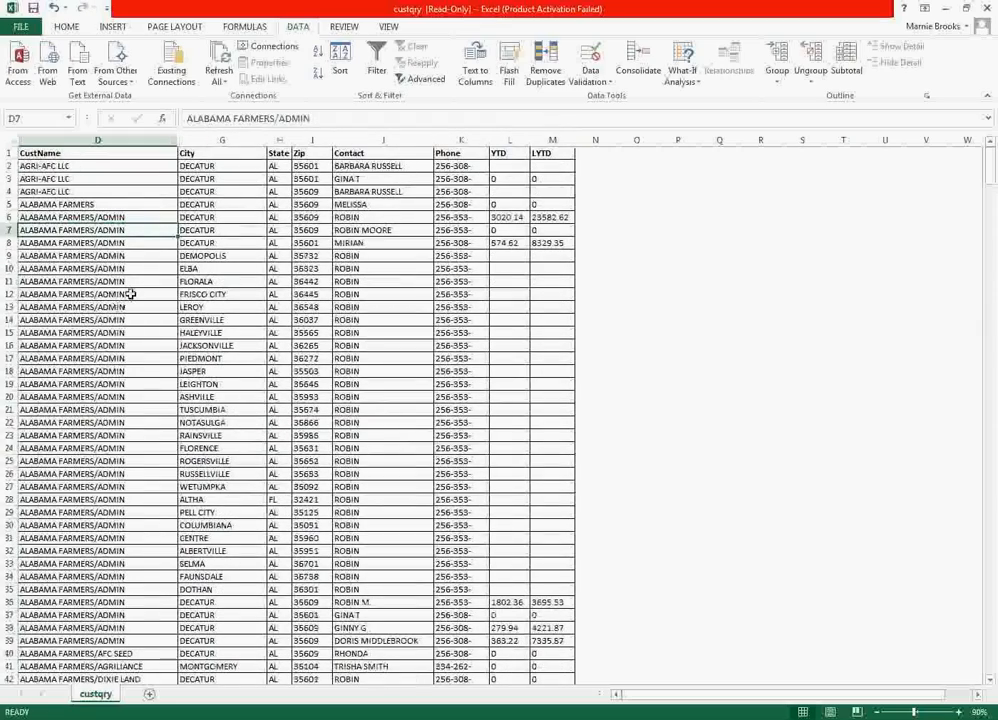
Step: Scroll through the name-sorted customer list and back to the top to check the order
scroll(down, 3)
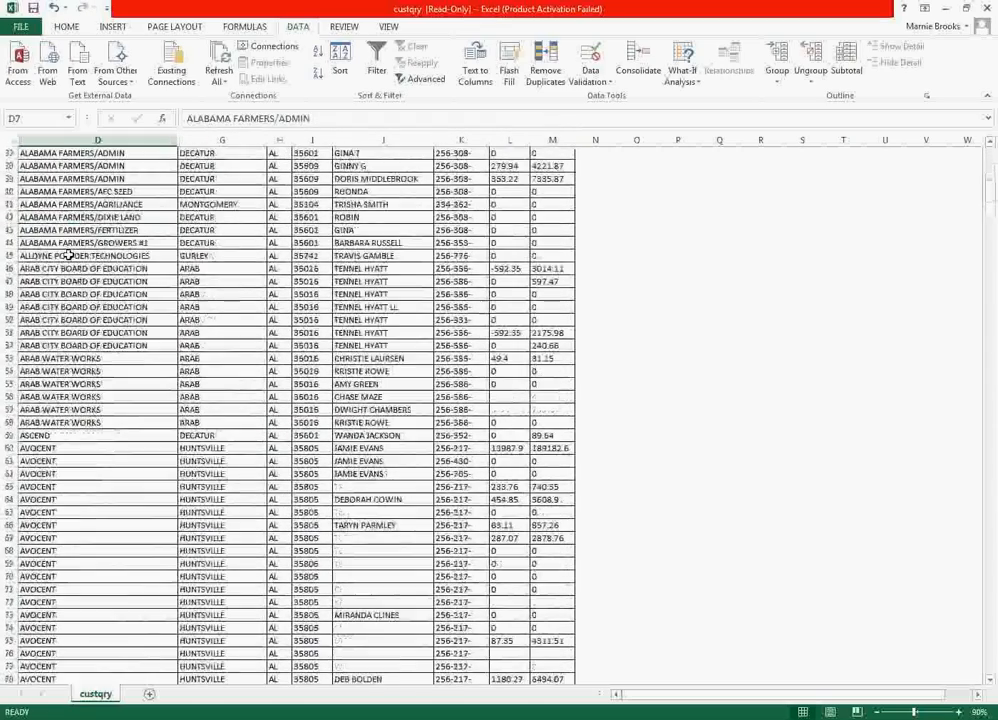
scroll(down, 3)
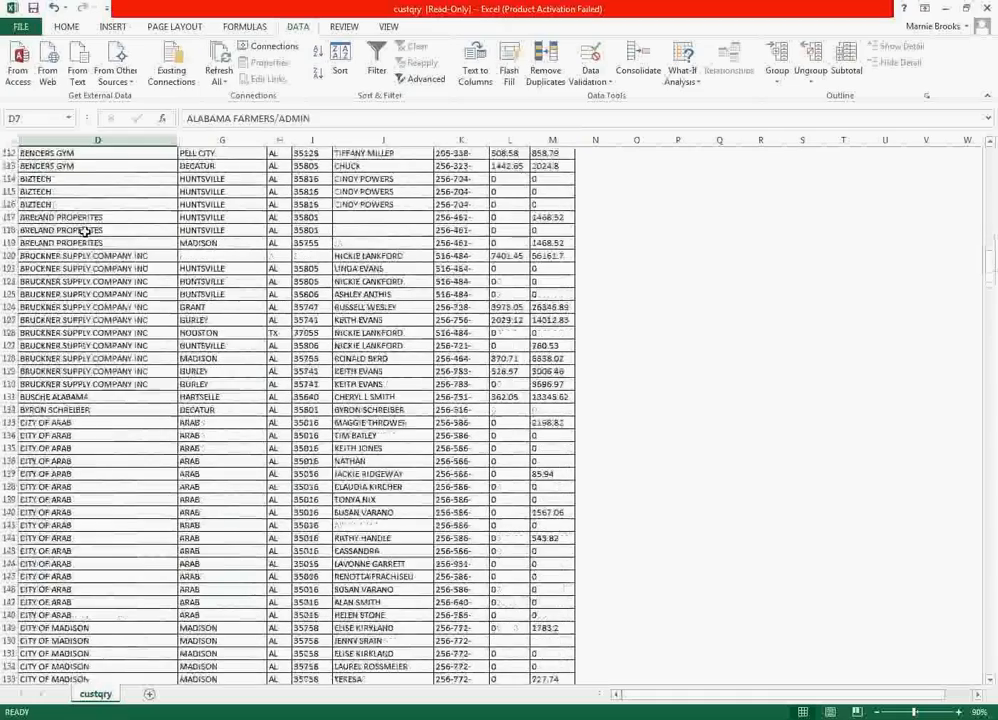
scroll(down, 3)
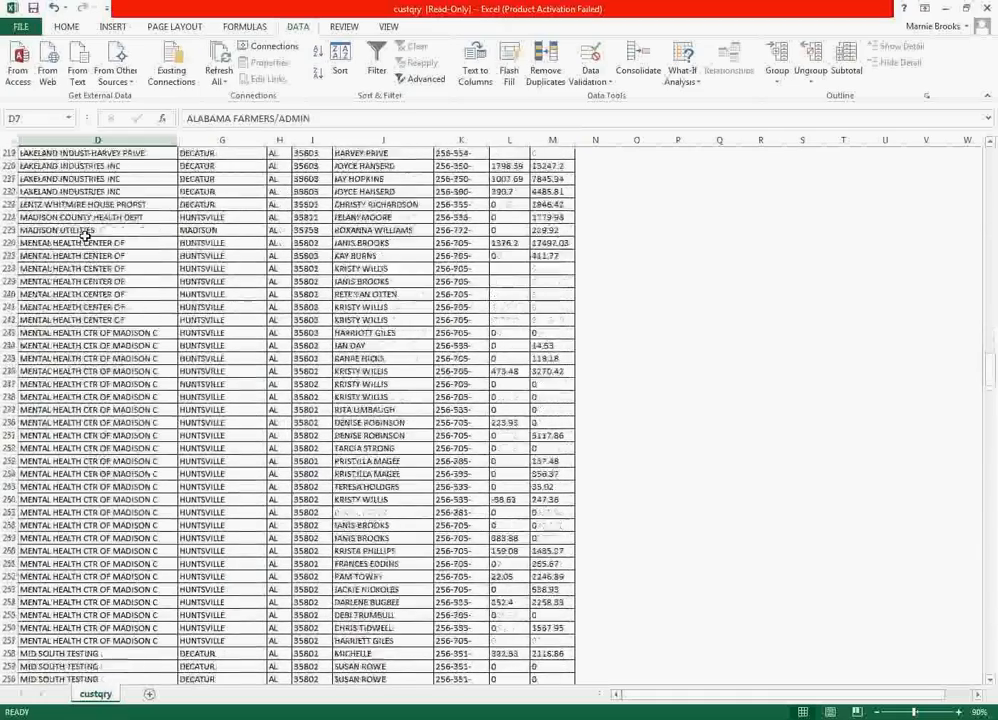
scroll(up, 3)
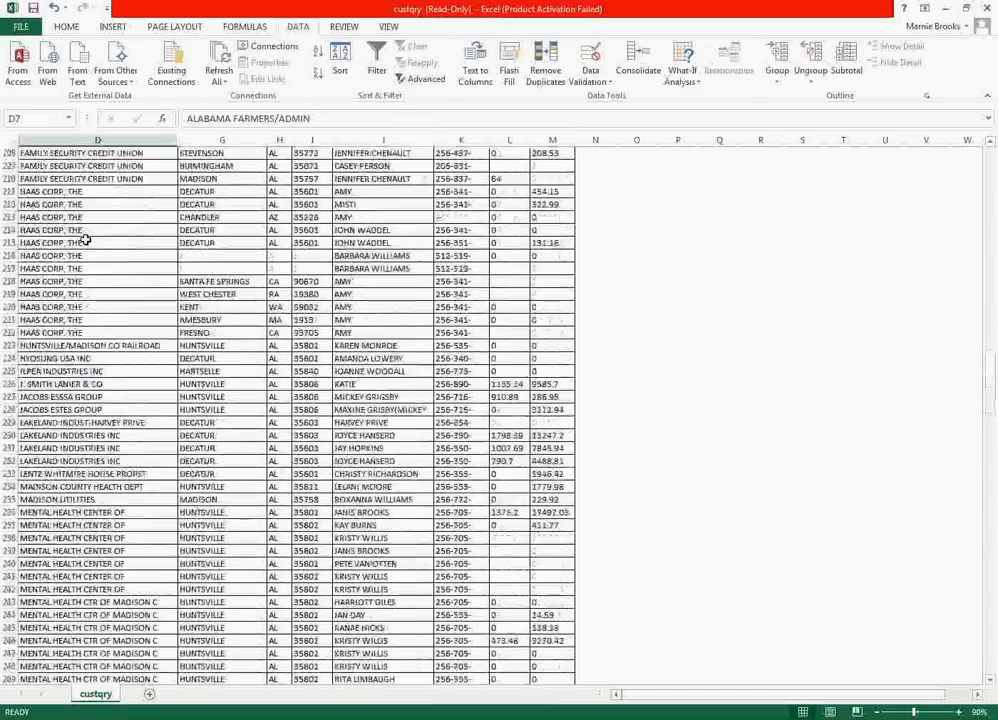
scroll(up, 3)
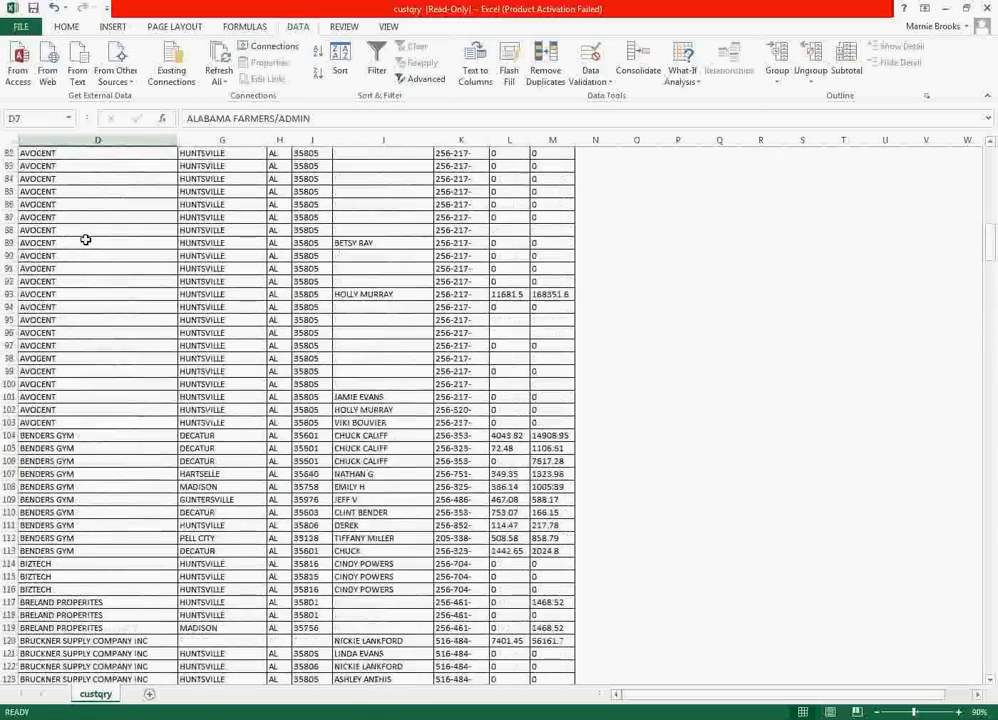
scroll(up, 3)
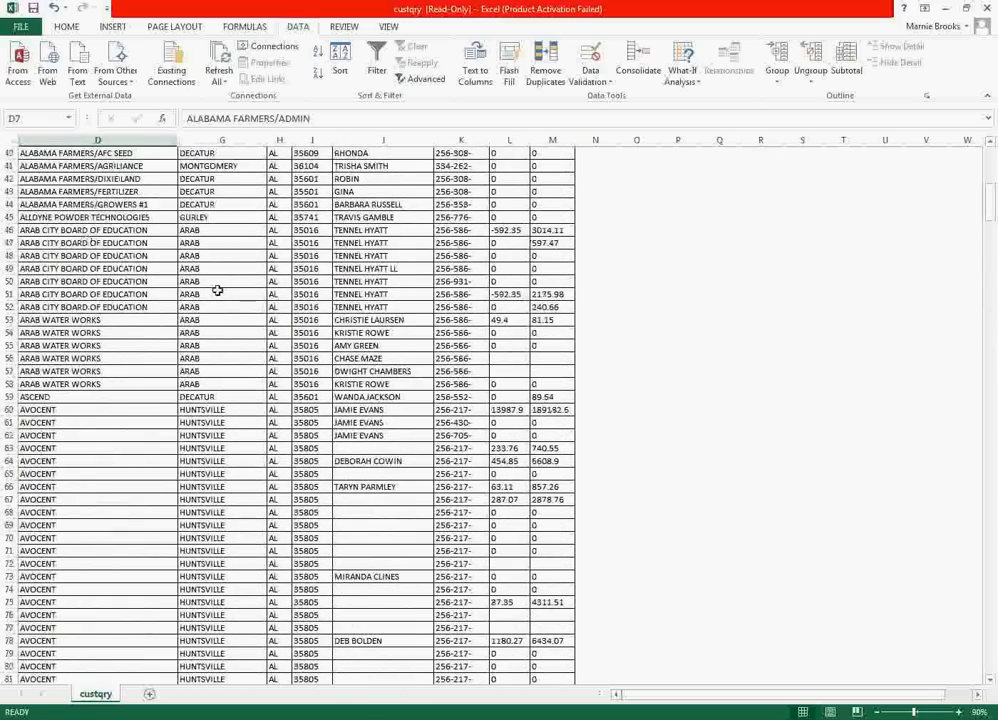
scroll(up, 3)
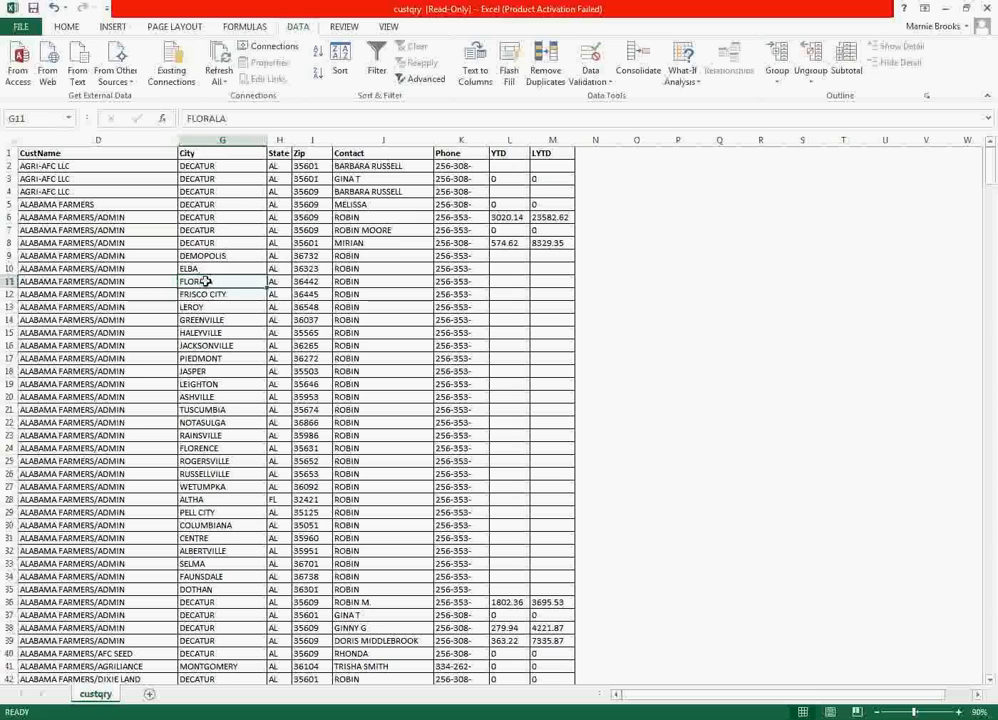
Step: Sort the rows A to Z by City so Albertville leads, then review the list top to bottom
right_click(194, 280)
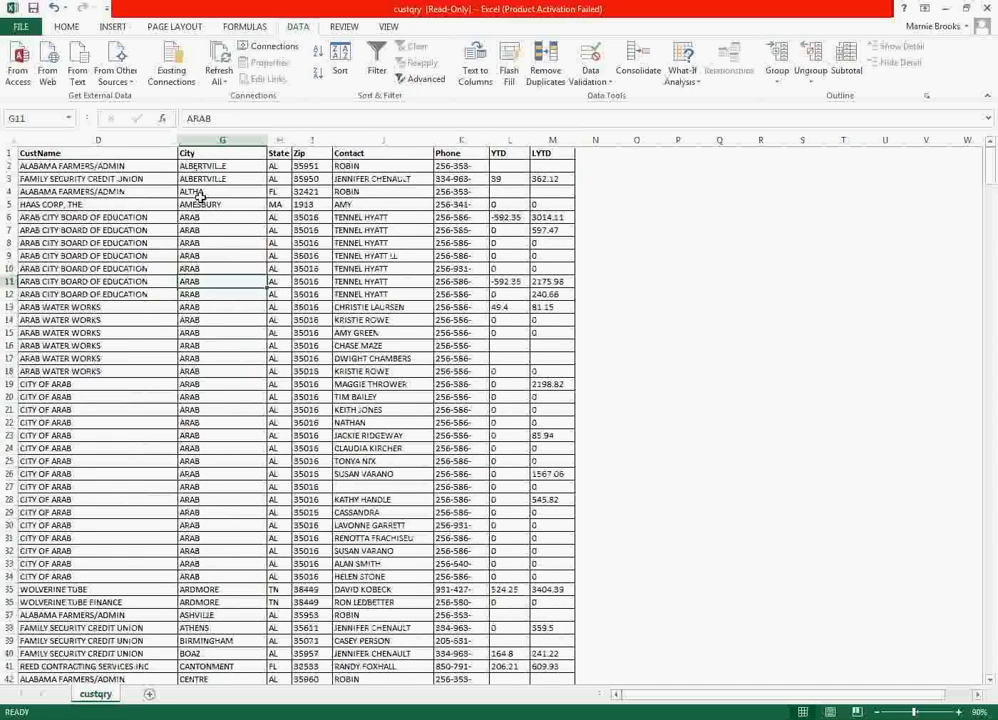
scroll(down, 3)
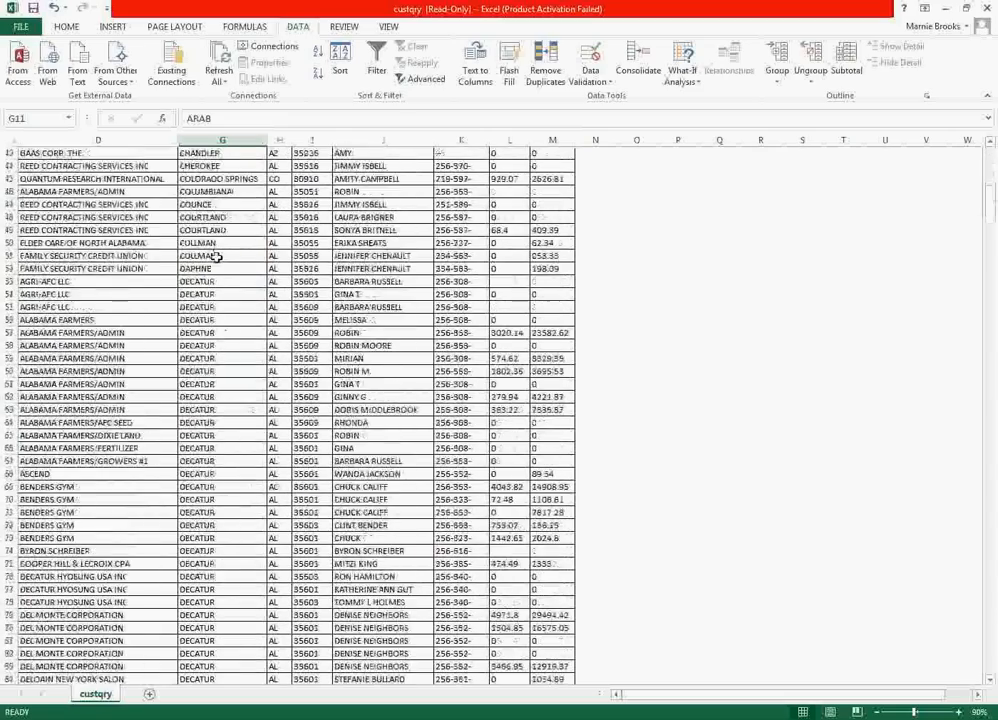
scroll(down, 3)
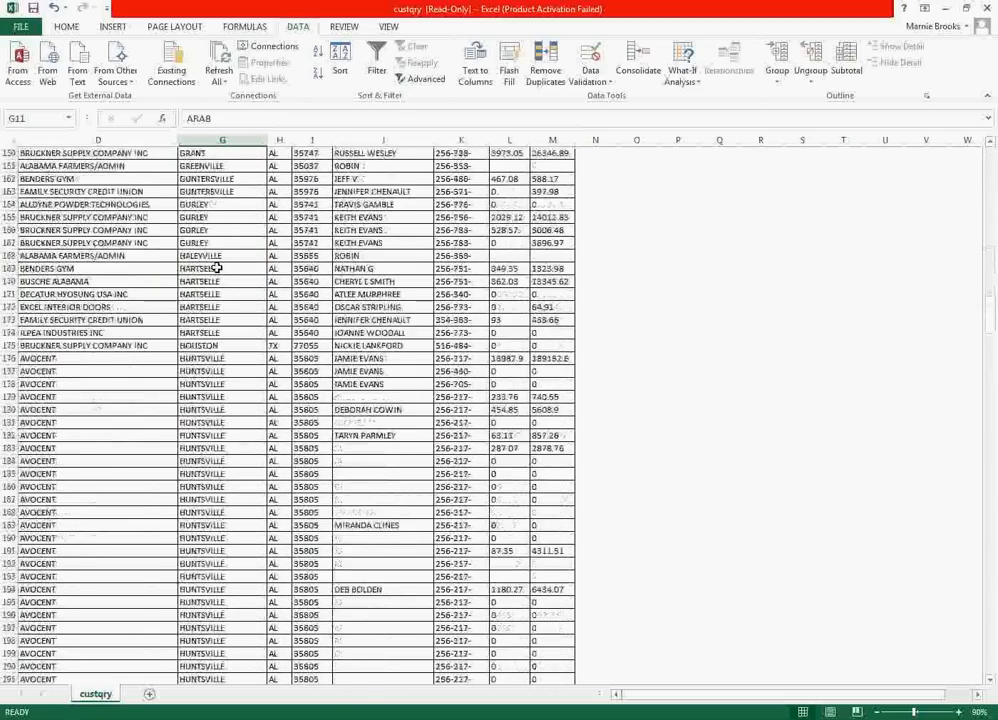
scroll(down, 3)
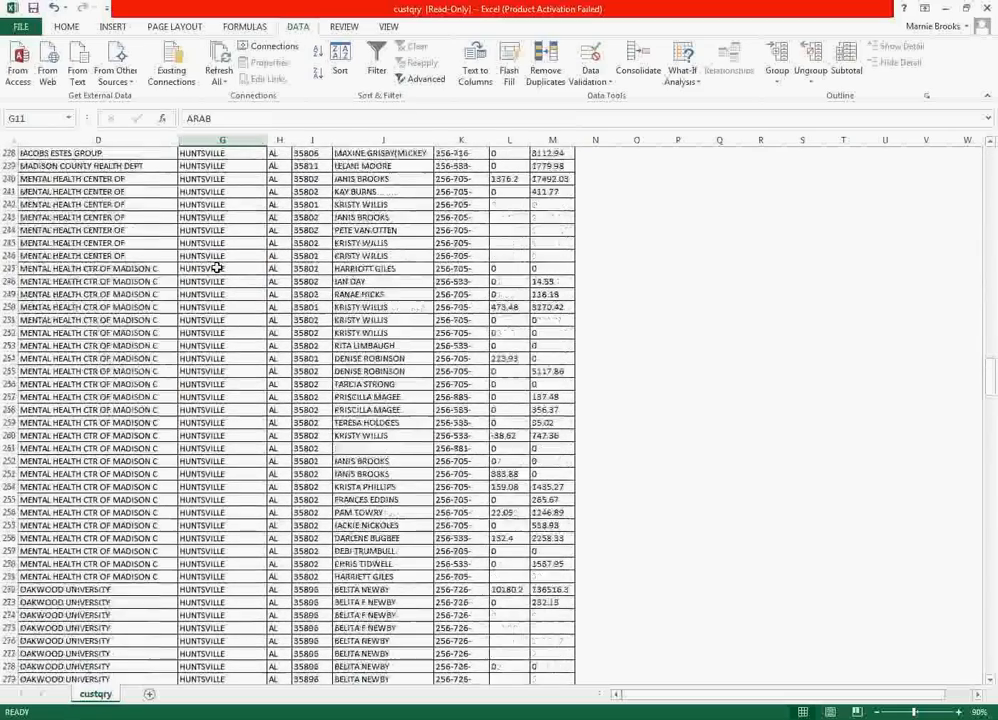
scroll(up, 3)
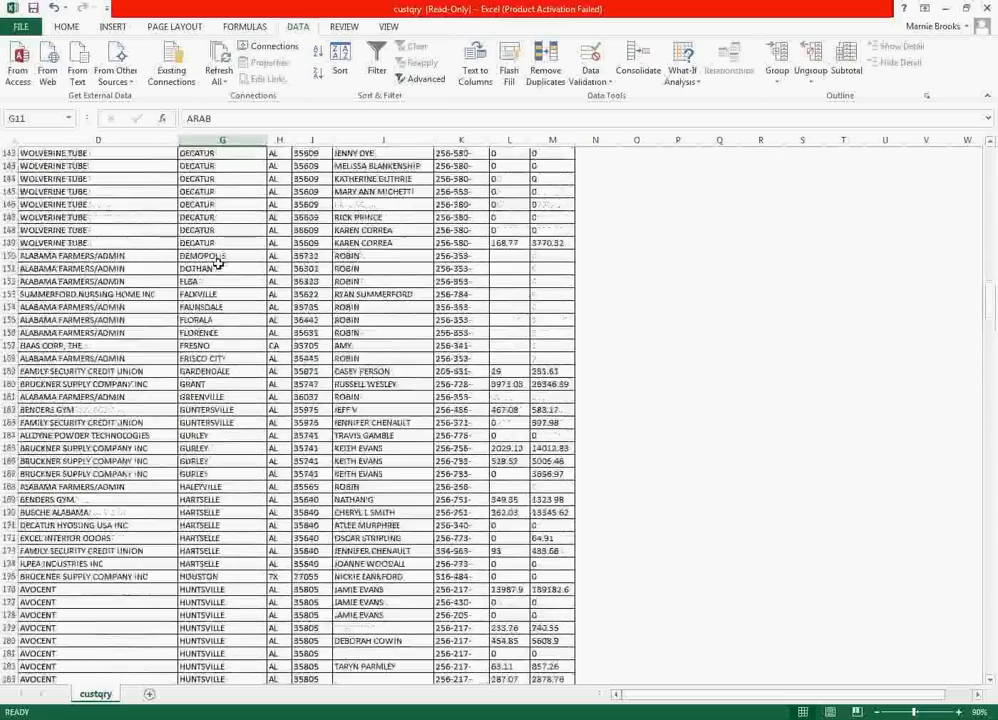
scroll(up, 3)
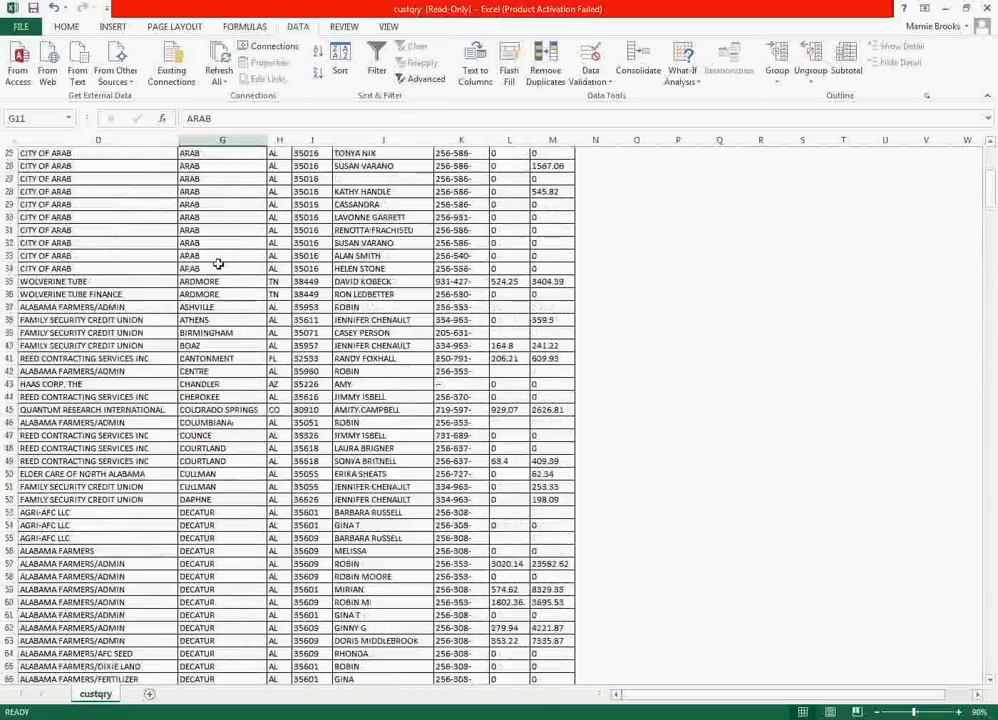
scroll(up, 3)
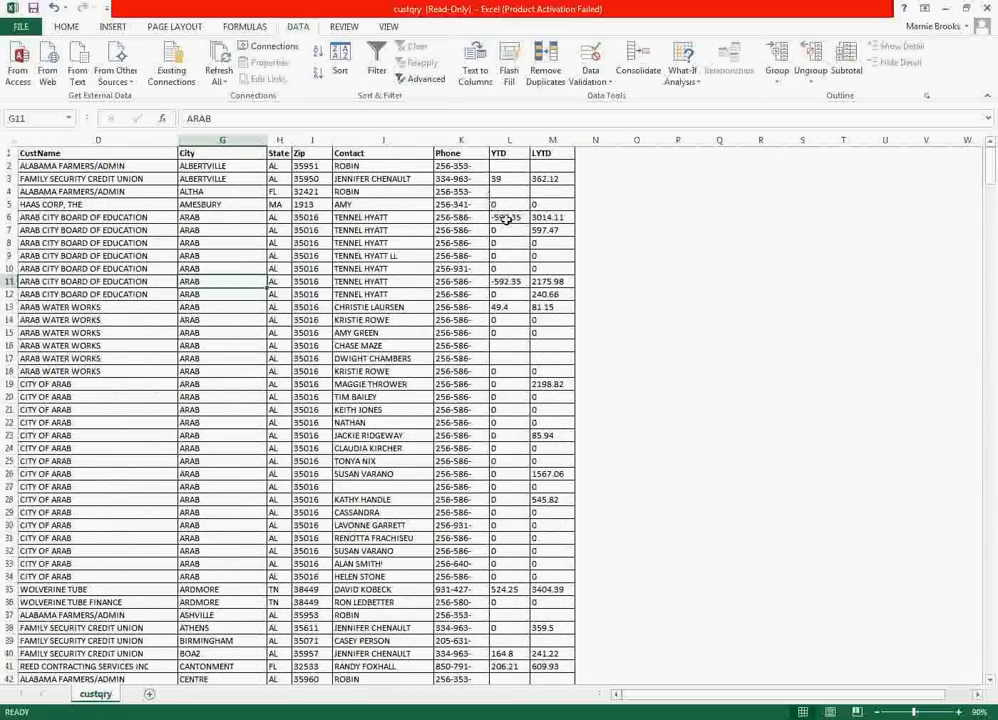
Step: Sort the rows by YTD sales largest to smallest, putting SES Inc first
click(508, 216)
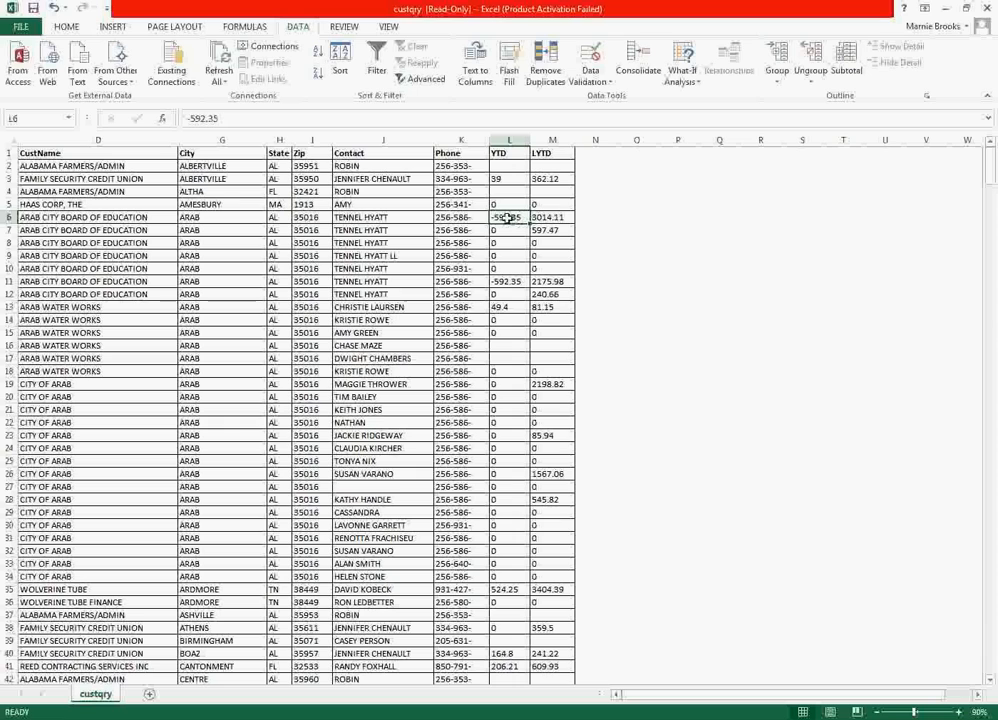
right_click(508, 216)
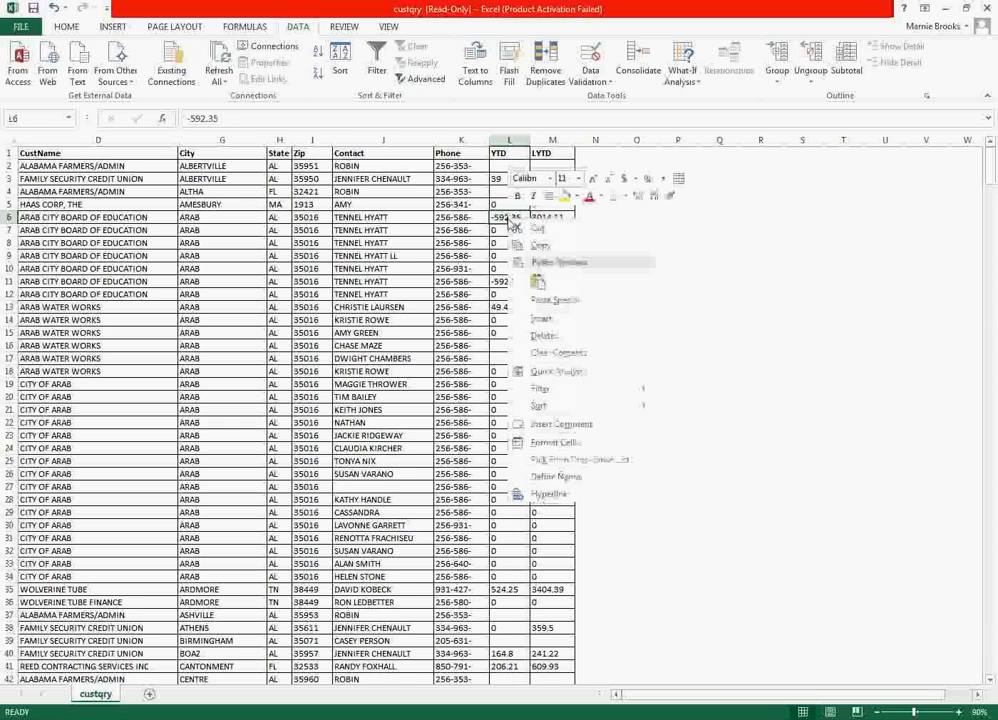
mouse_move(556, 408)
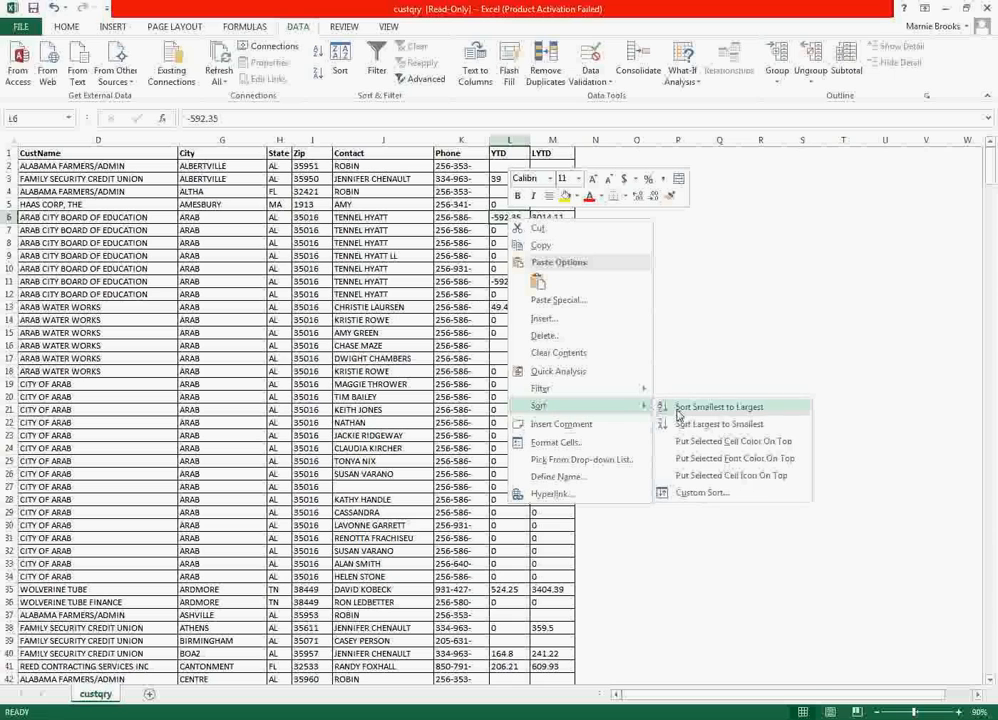
click(718, 406)
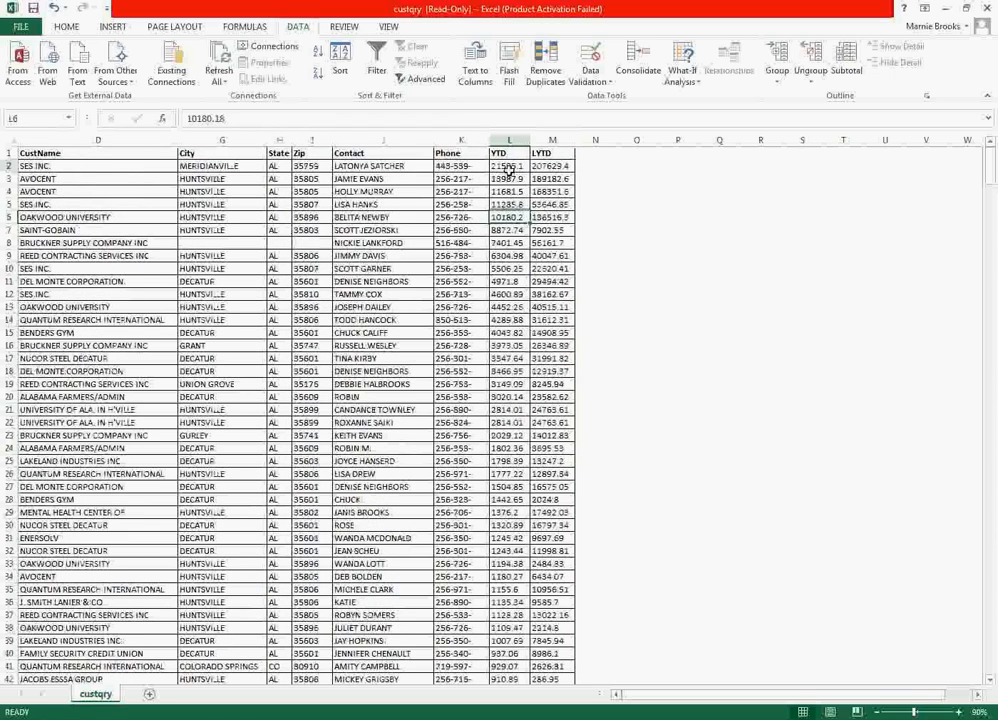
click(508, 166)
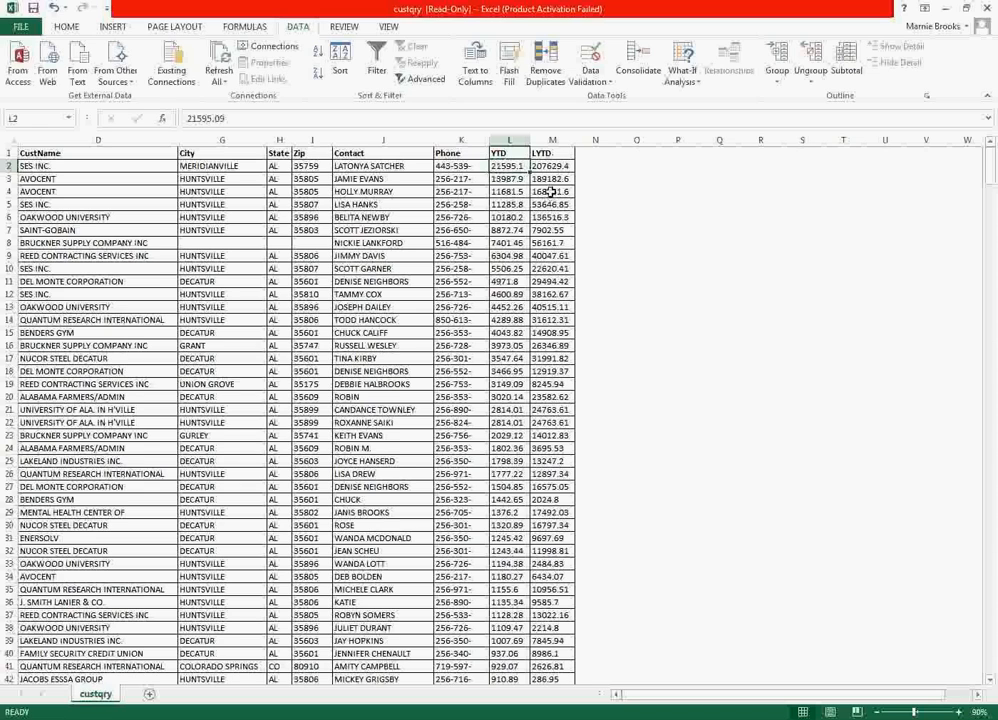
Step: Sort the rows by LYTD sales smallest to largest
right_click(552, 192)
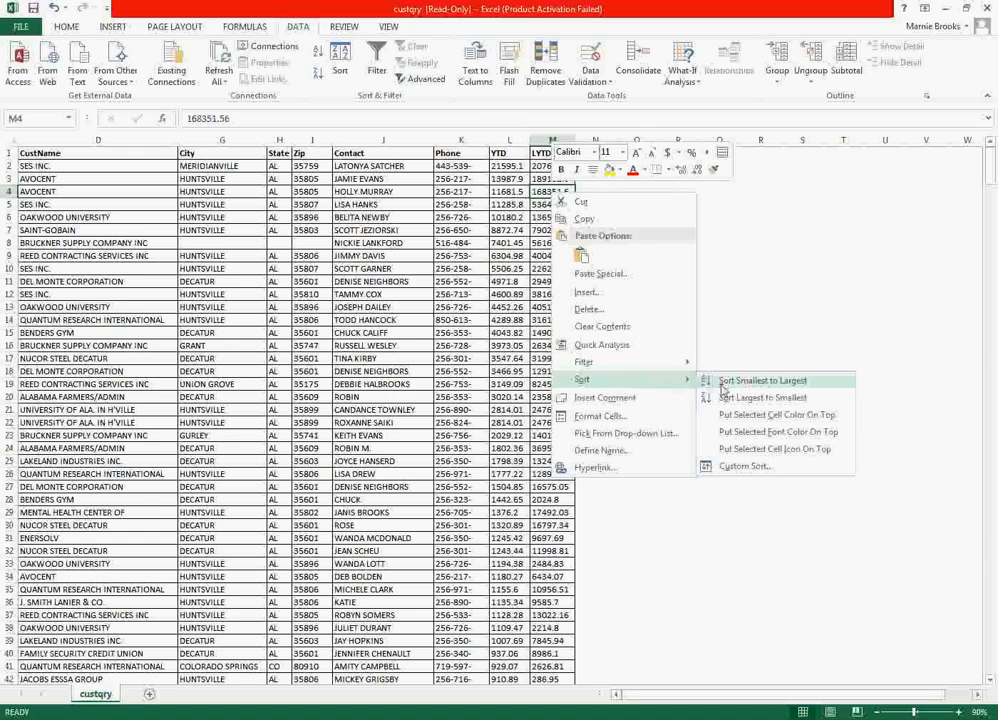
click(762, 380)
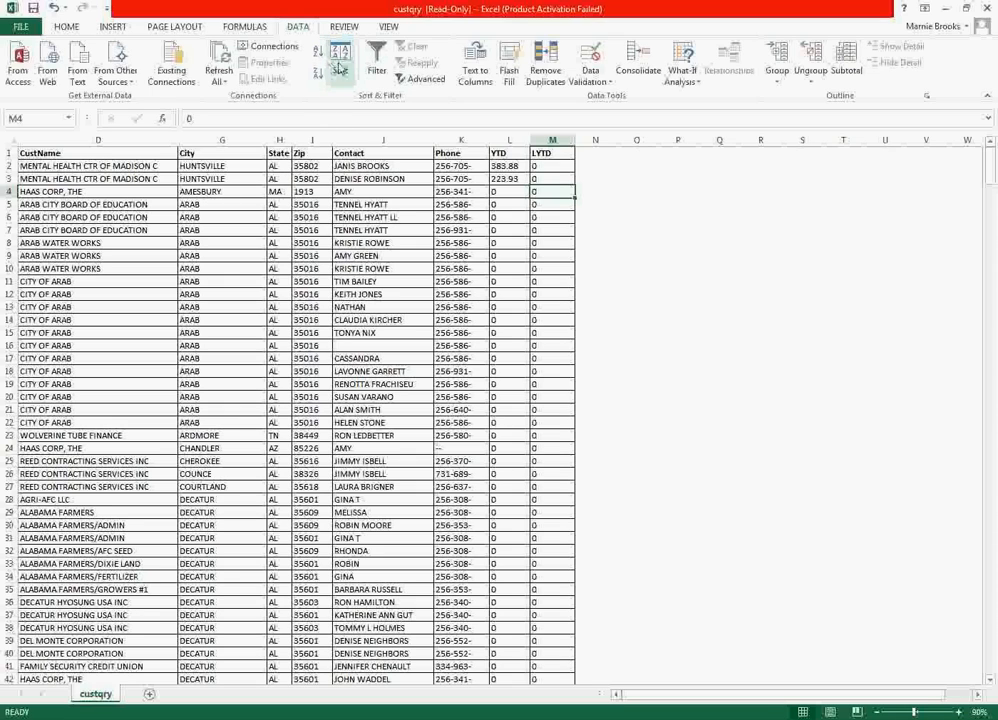
Step: Apply a custom sort: City A to Z, then YTD smallest to largest
click(340, 58)
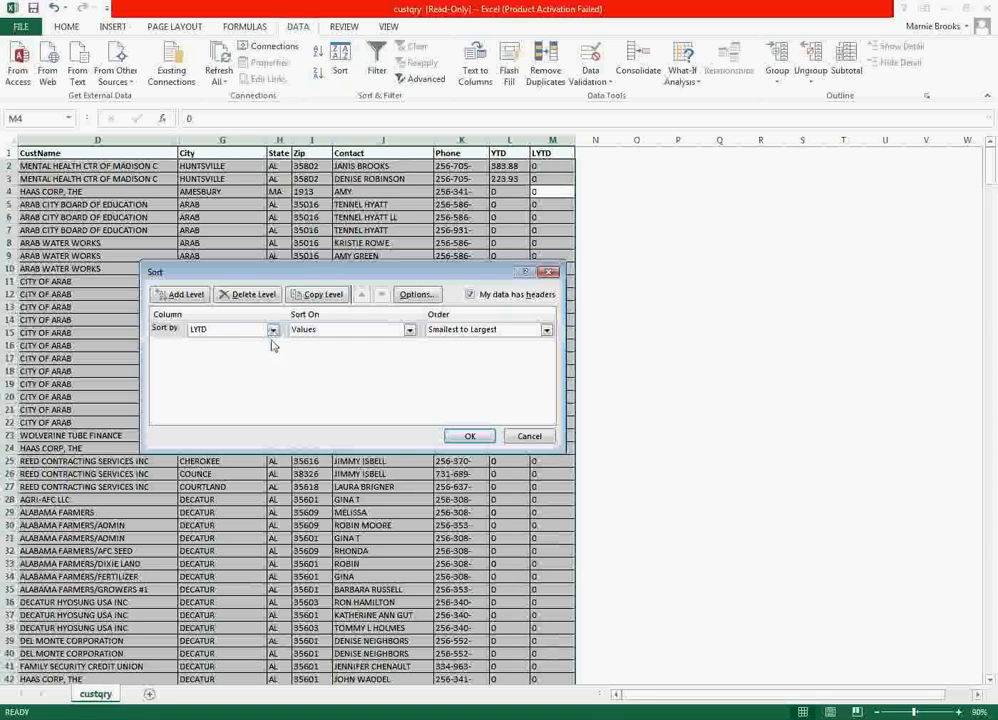
click(272, 328)
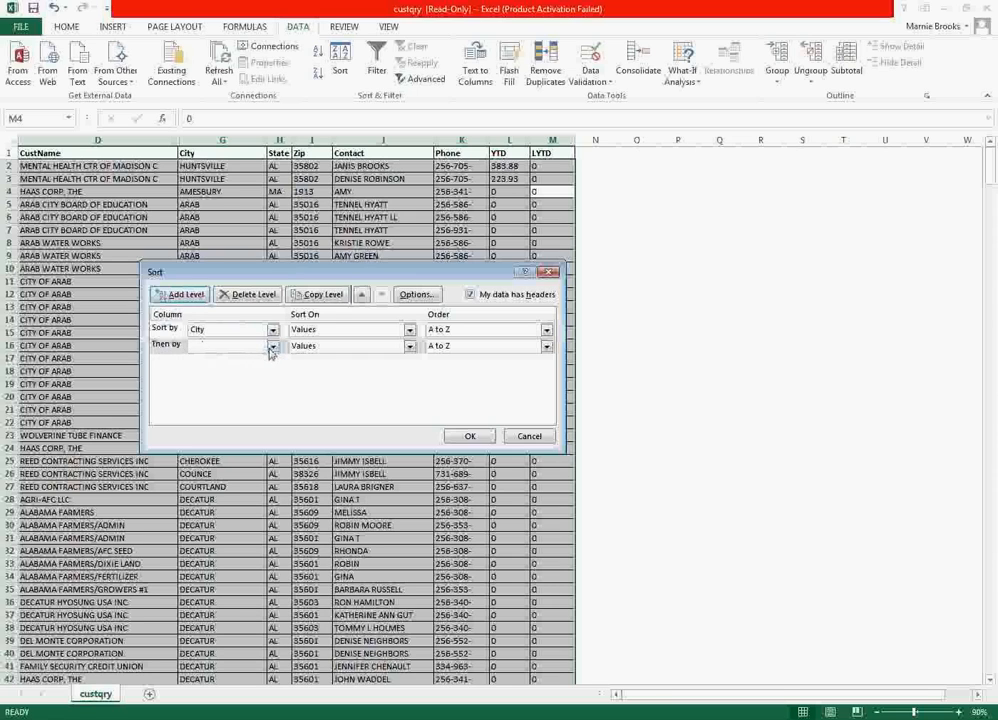
click(272, 344)
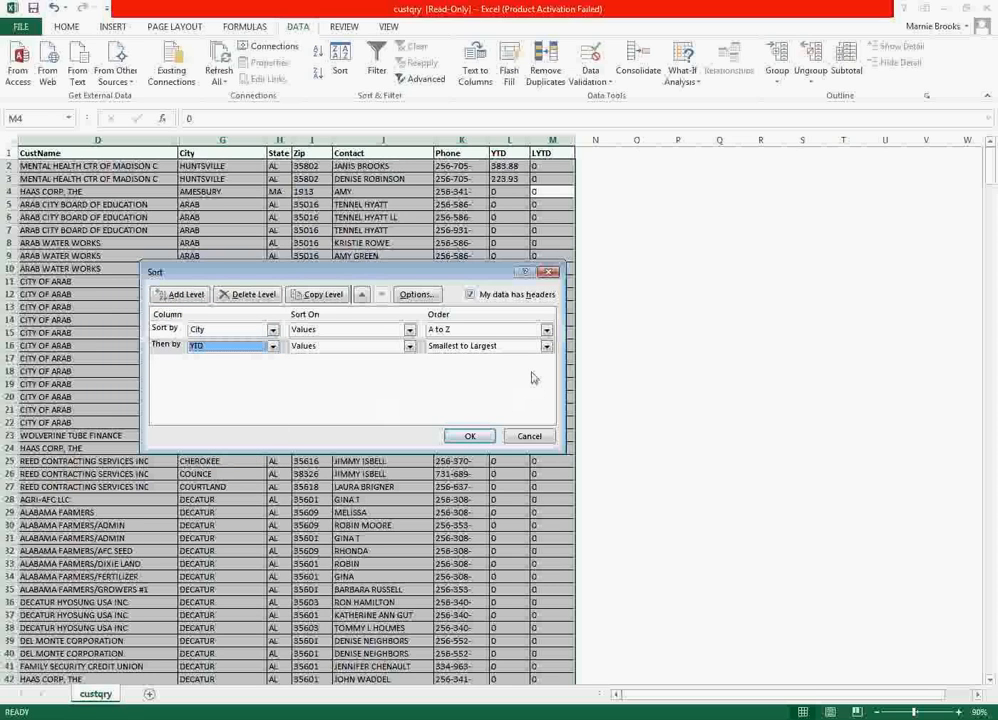
mouse_move(528, 362)
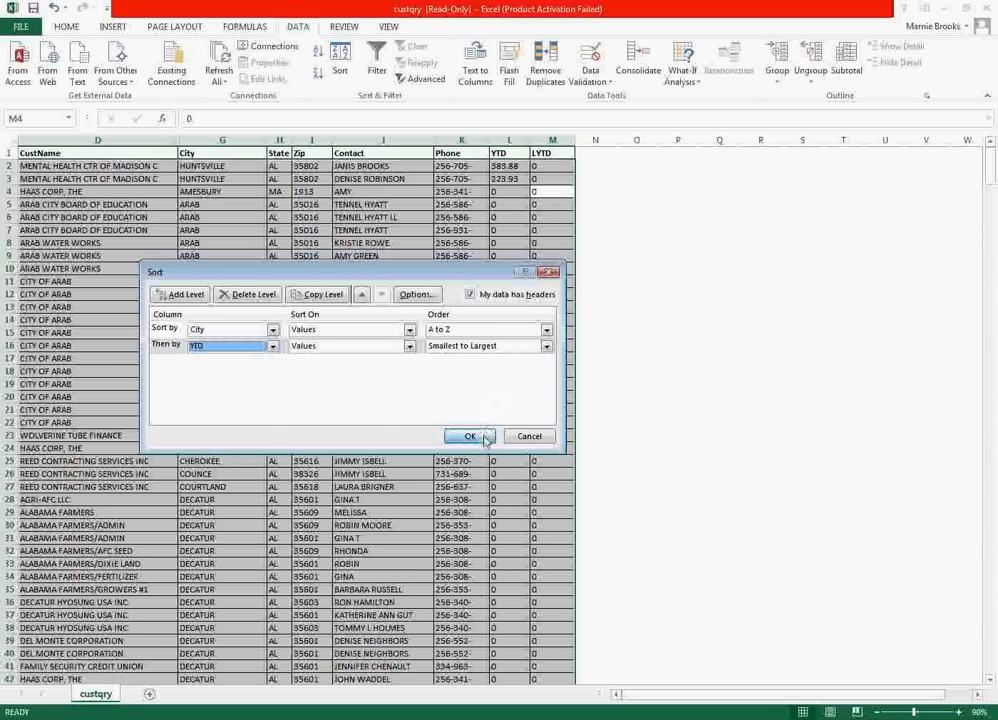
click(470, 436)
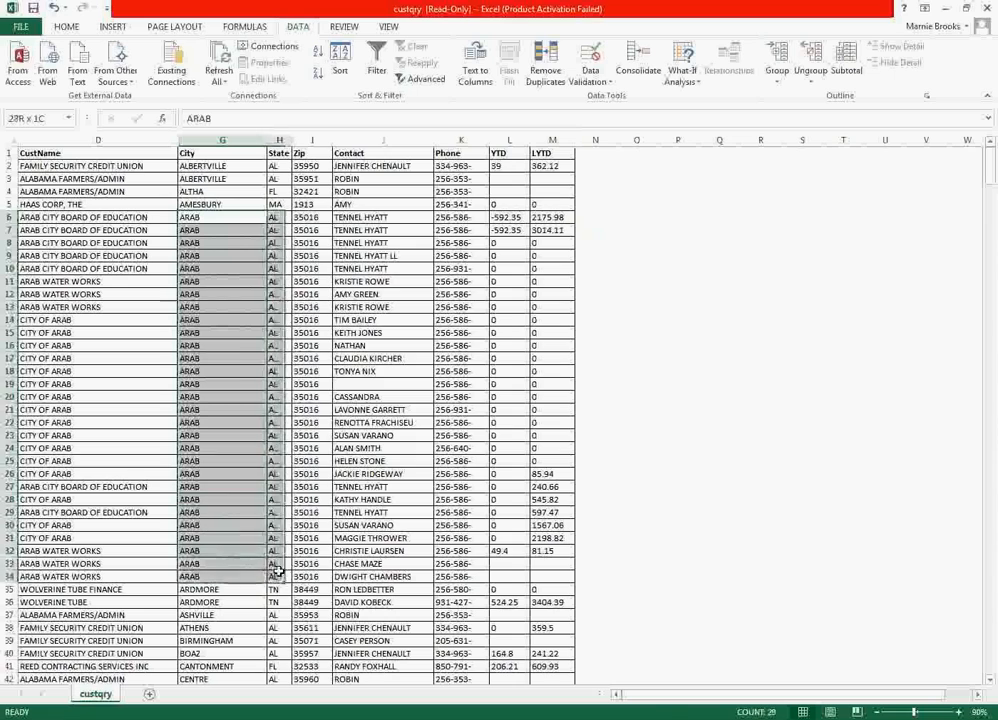
click(96, 358)
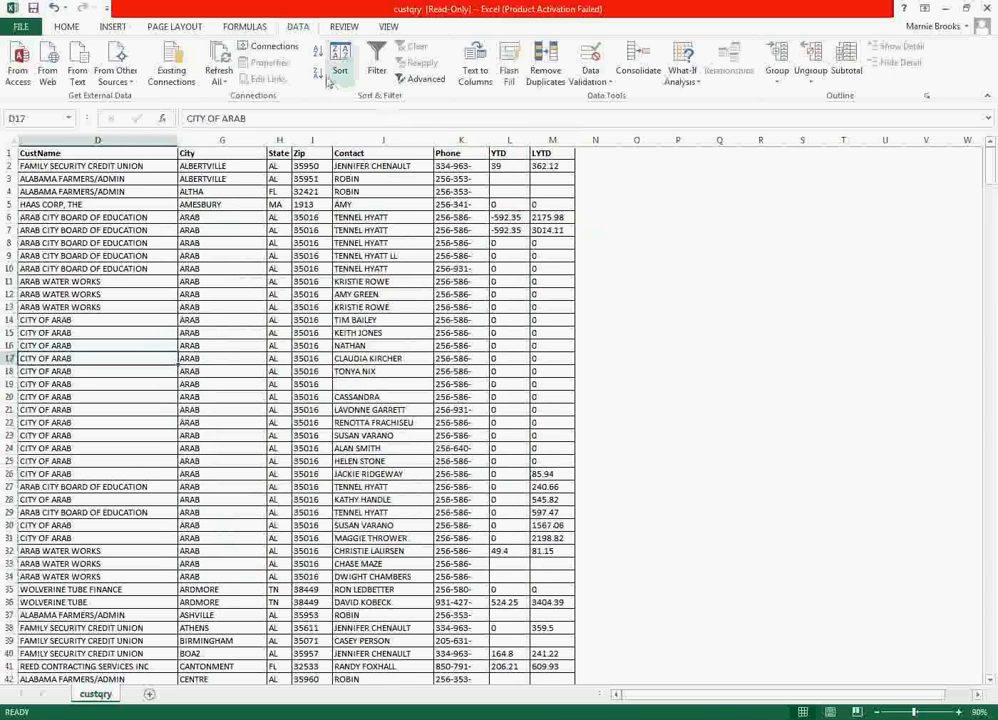
click(340, 60)
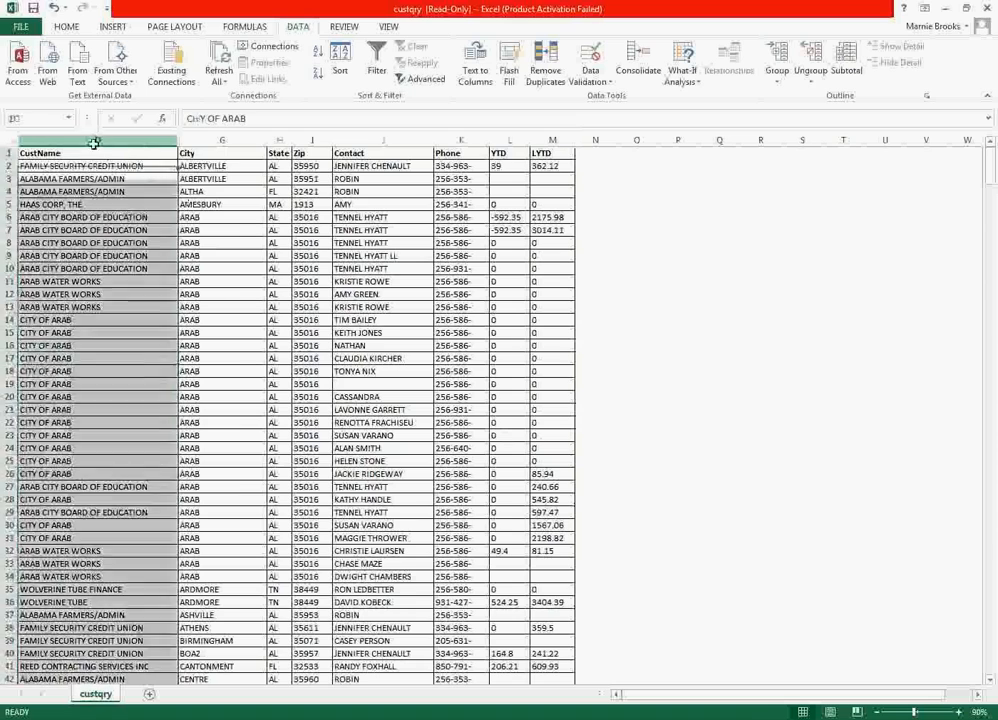
click(96, 140)
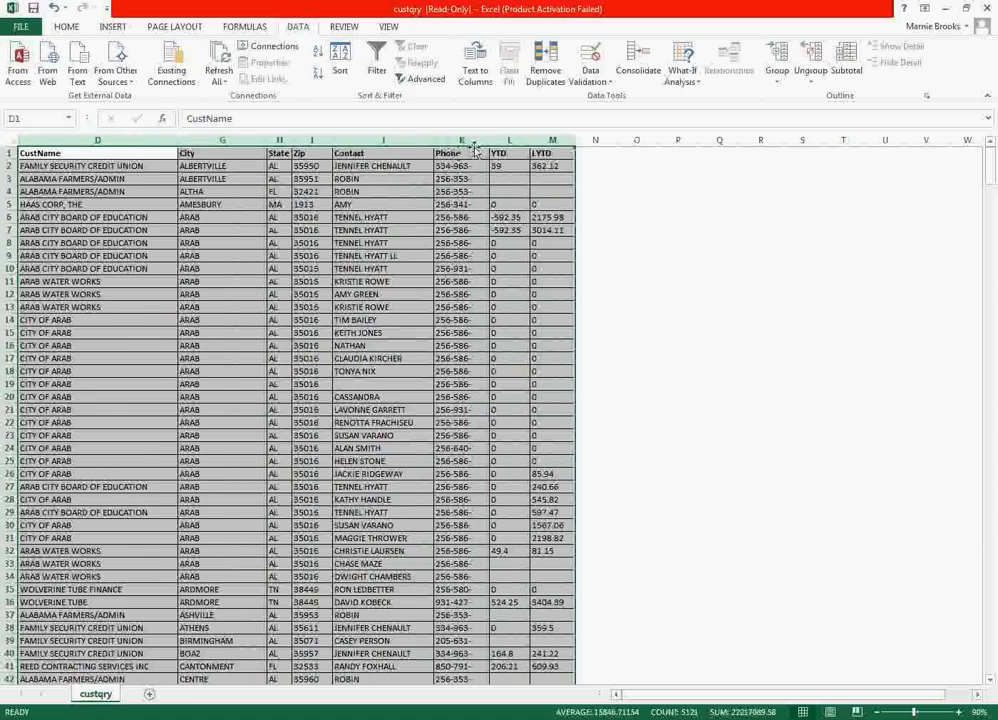
click(382, 192)
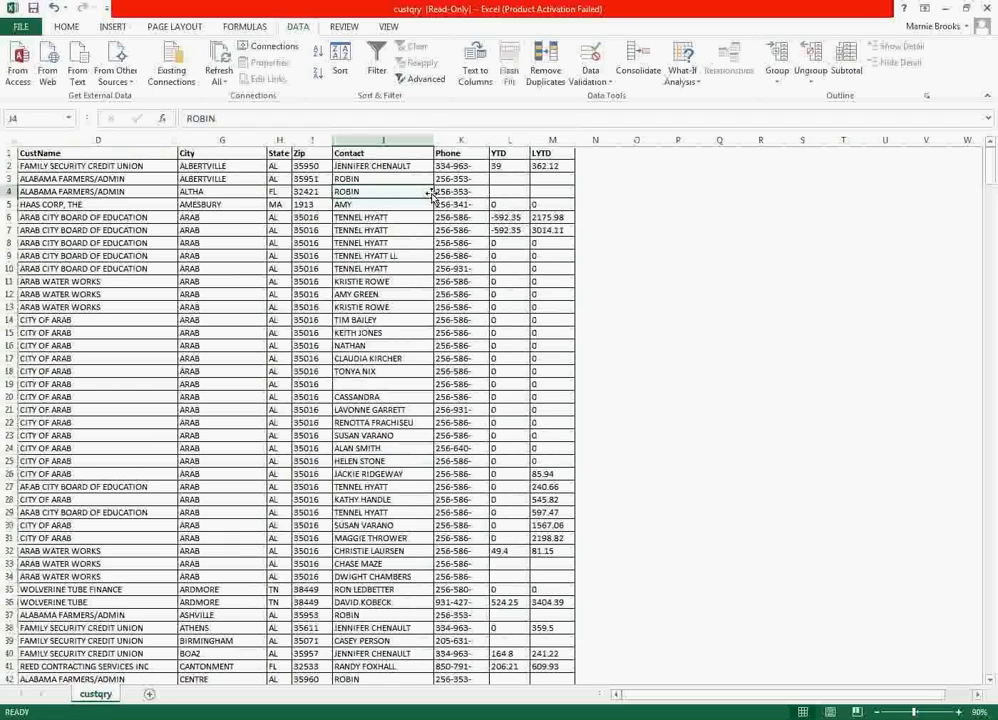
mouse_move(422, 192)
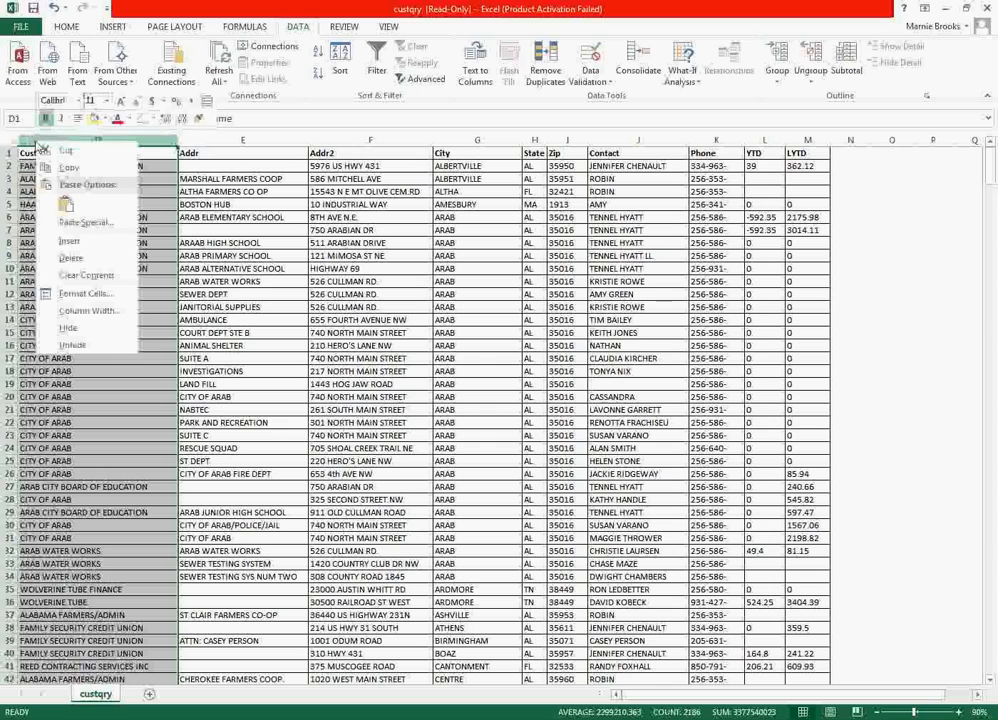
mouse_move(72, 344)
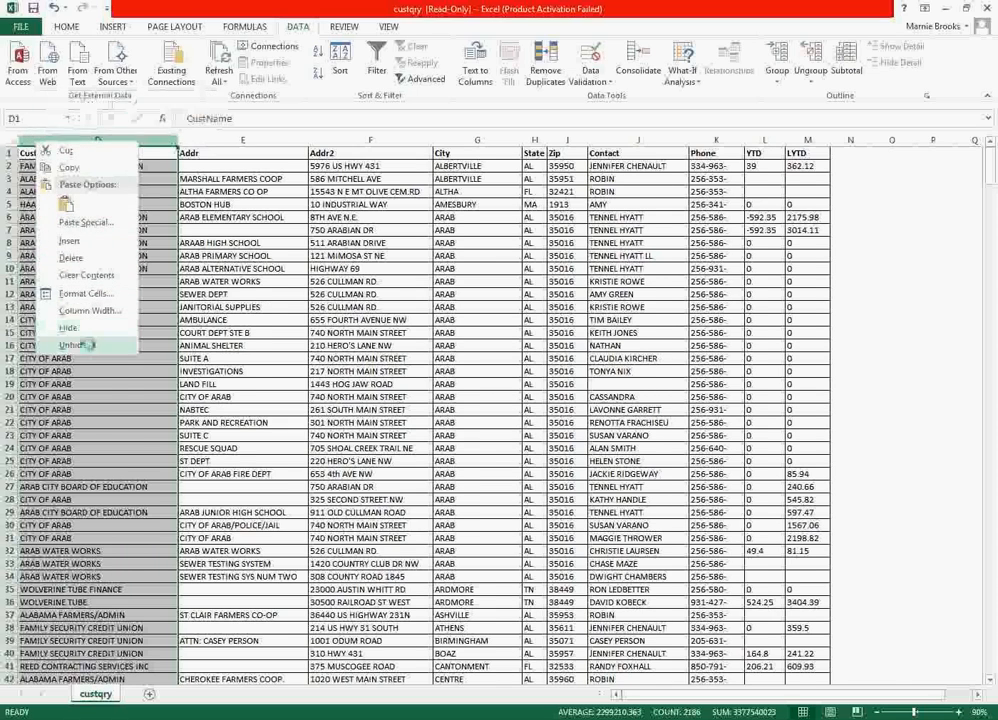
Step: Unhide the CustNo, CustDept, Addr and Addr-2 columns
click(76, 344)
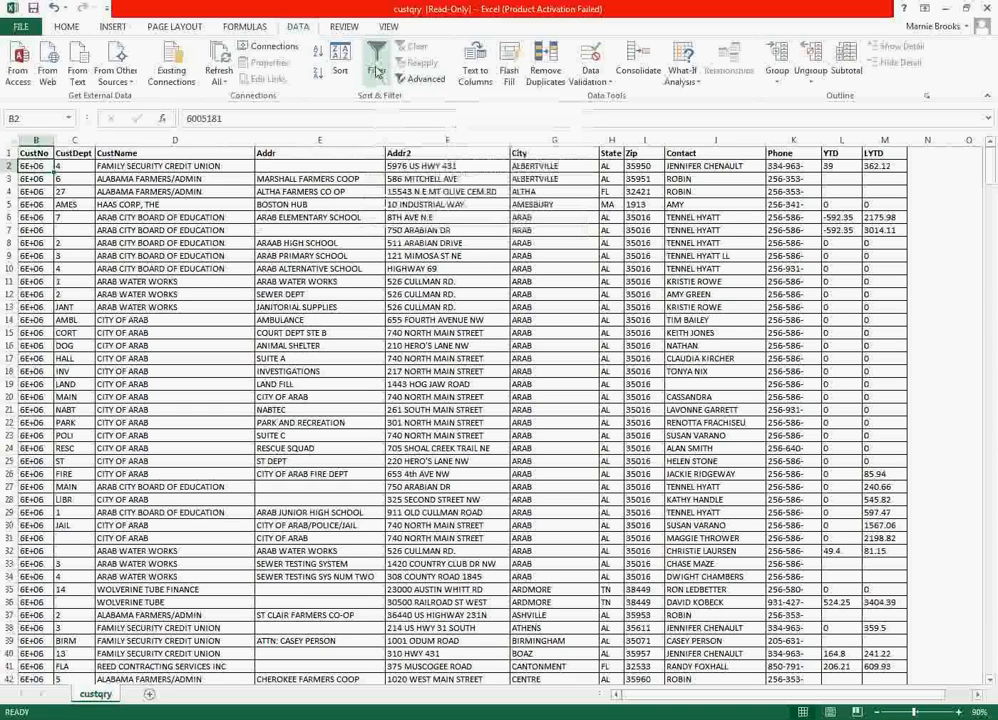
Step: Switch on Data filtering for the customer table and show the CustName filter choices
click(376, 60)
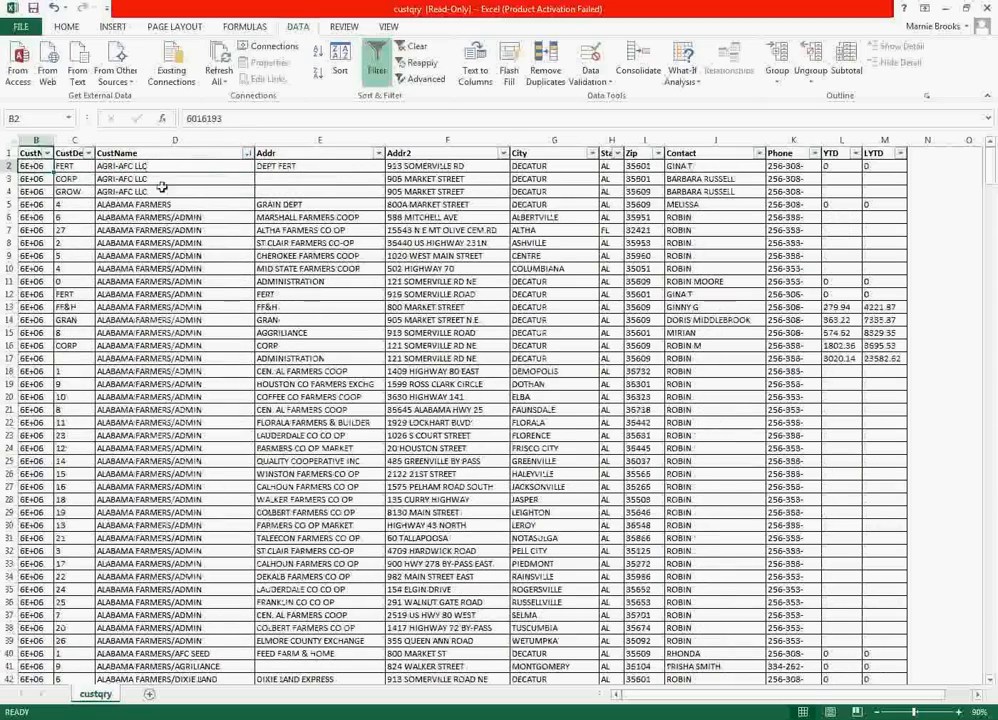
scroll(down, 3)
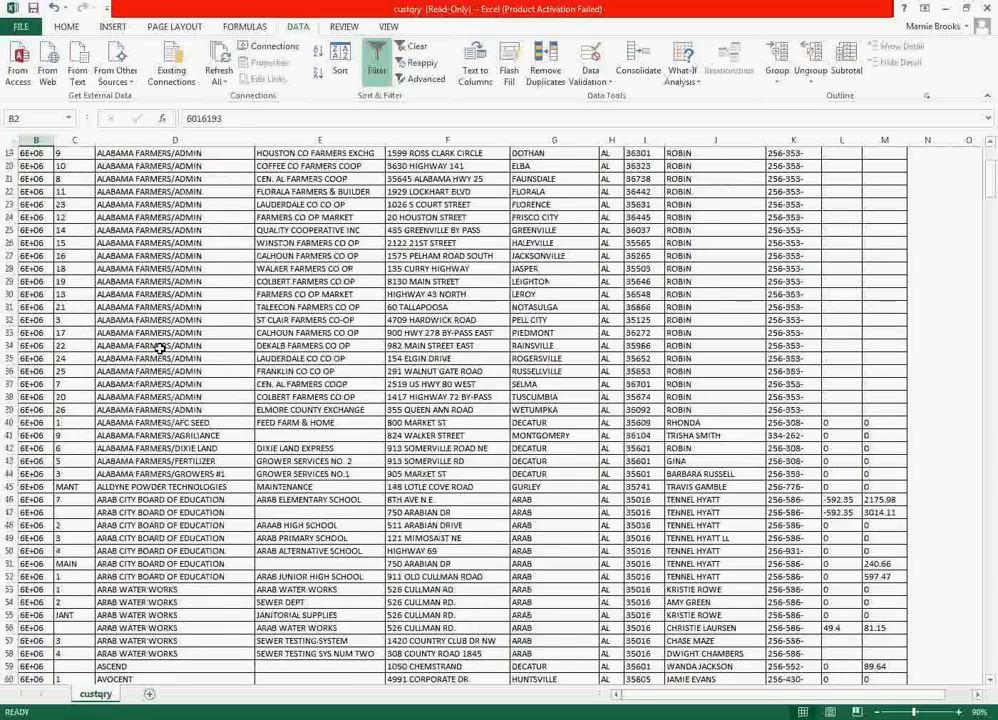
scroll(down, 3)
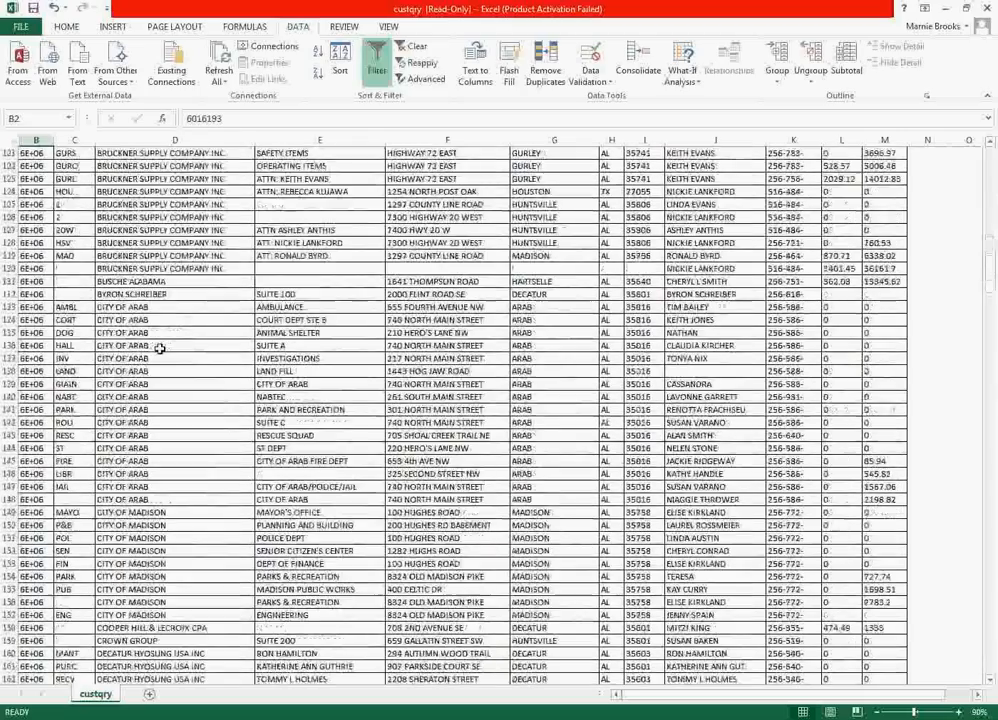
scroll(up, 3)
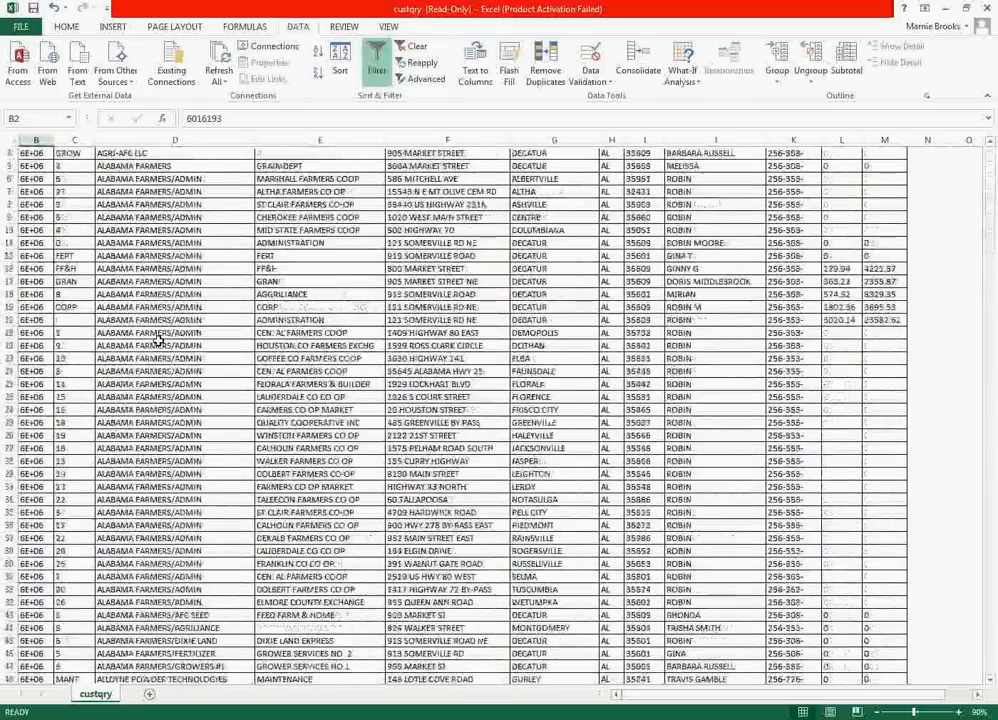
click(376, 58)
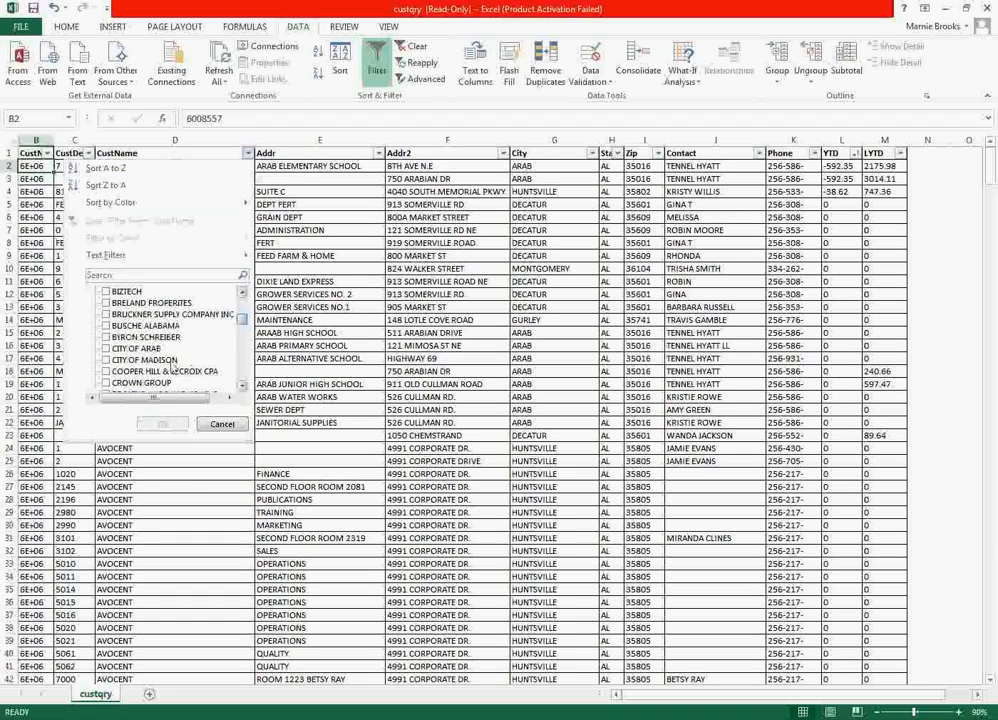
Step: Switch filtering off again and scroll the unfiltered list to confirm
scroll(down, 3)
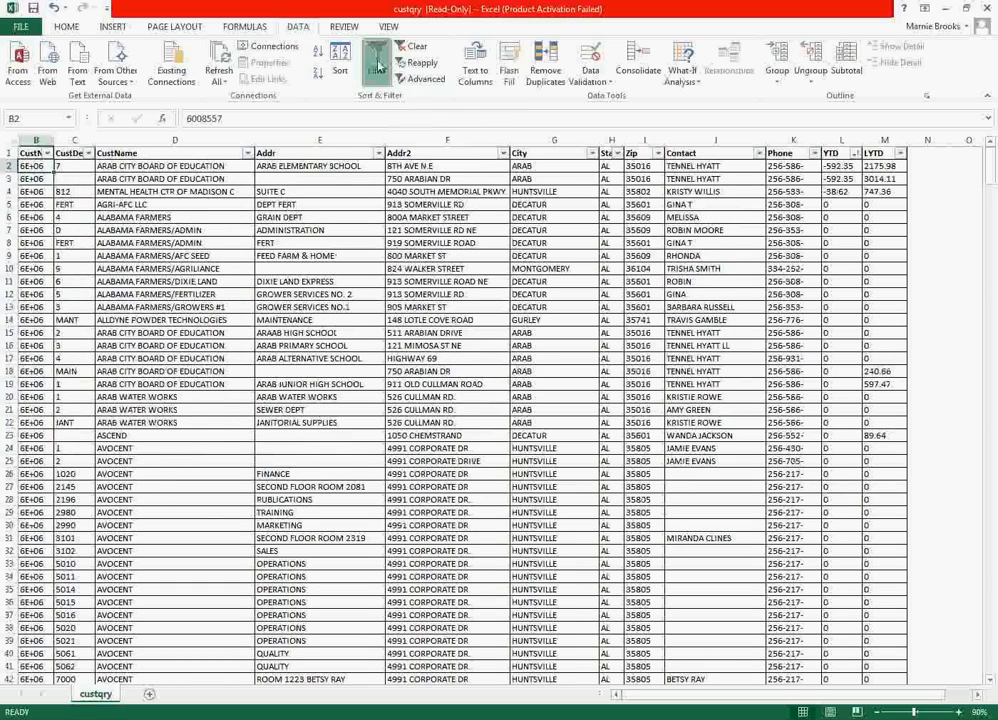
click(376, 60)
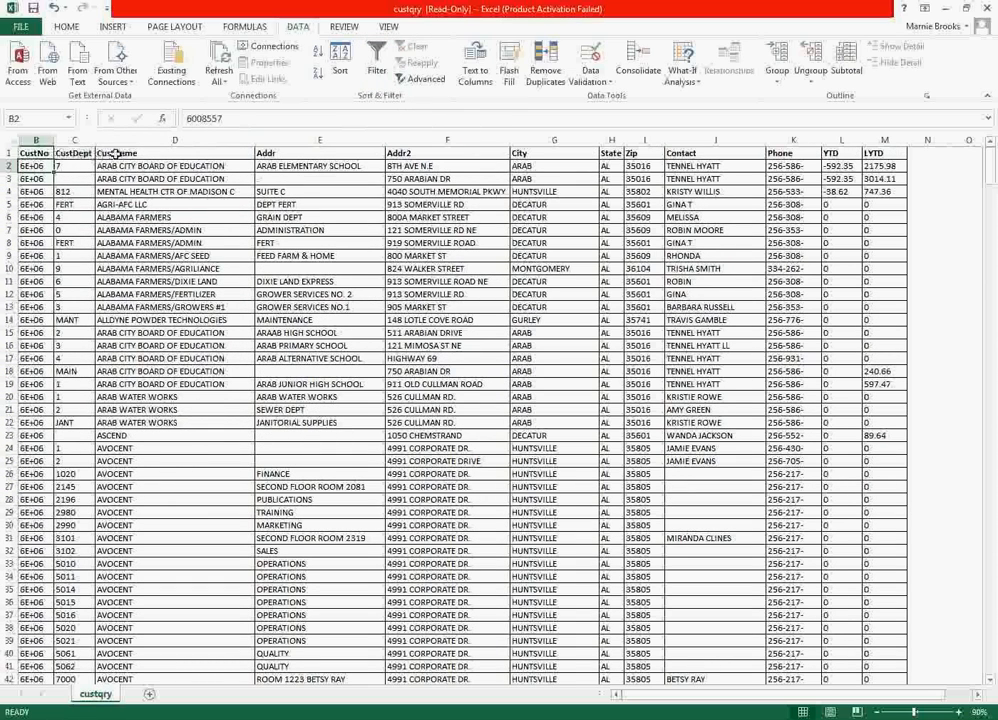
scroll(down, 3)
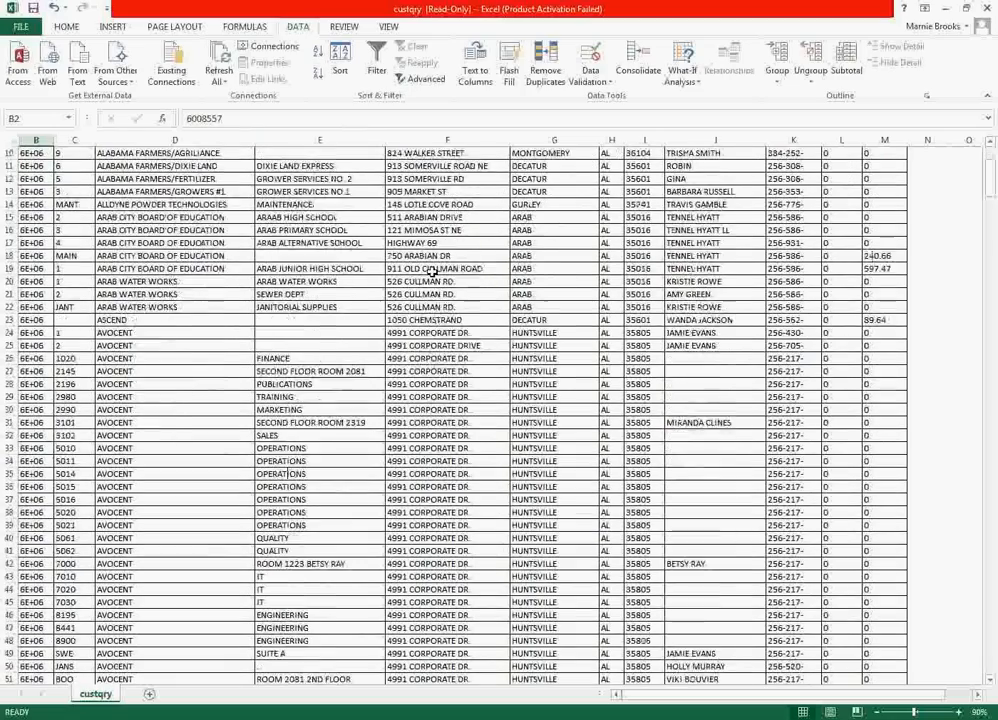
scroll(down, 3)
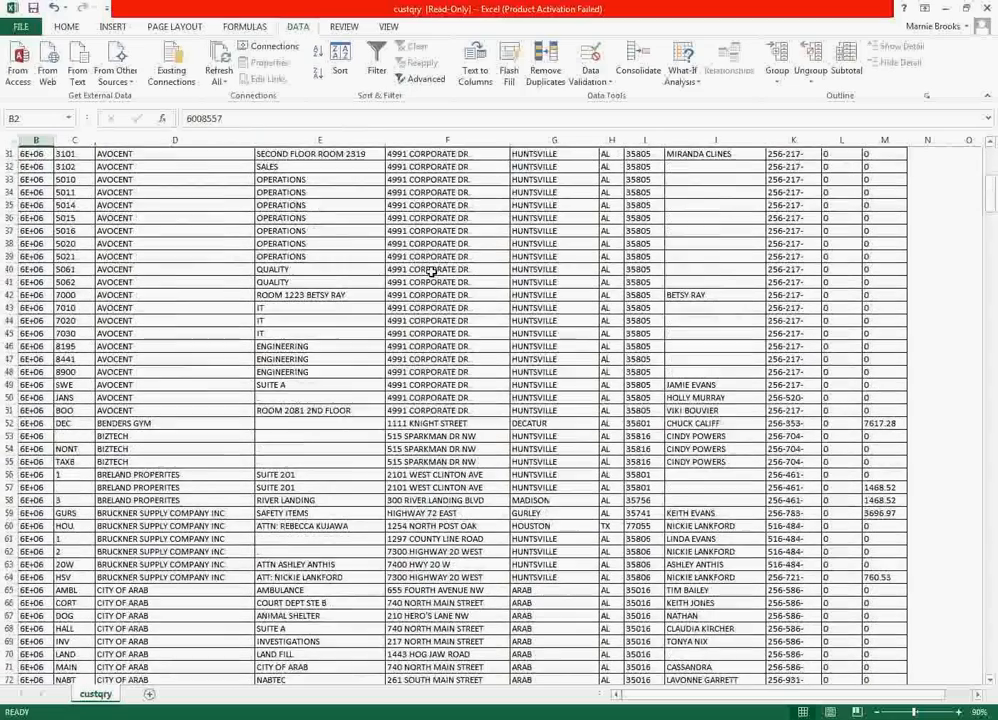
scroll(up, 3)
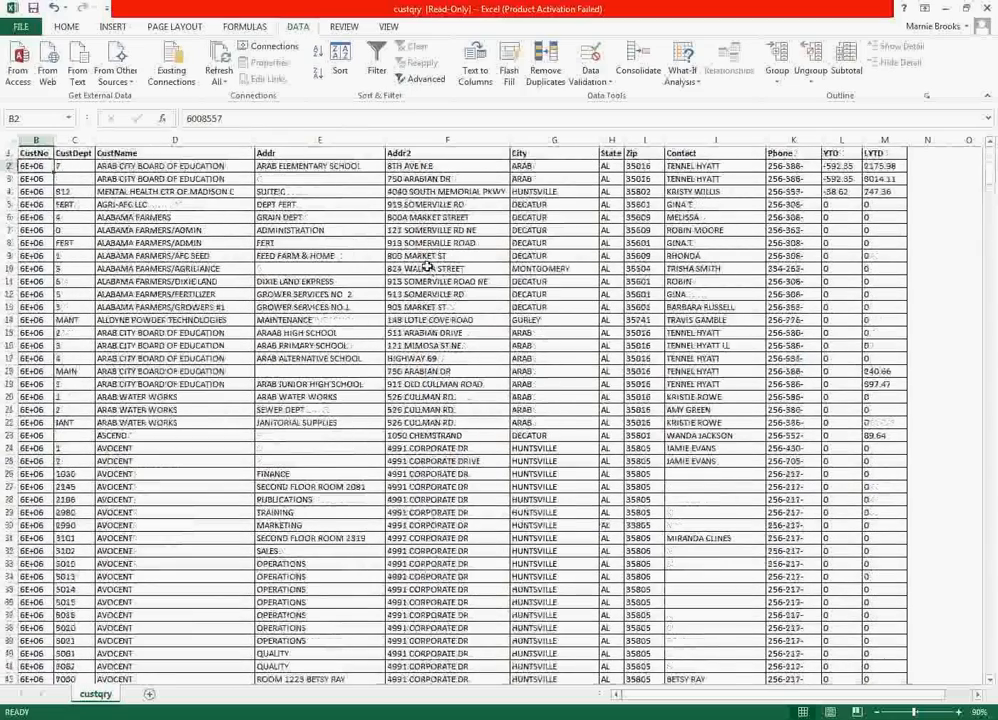